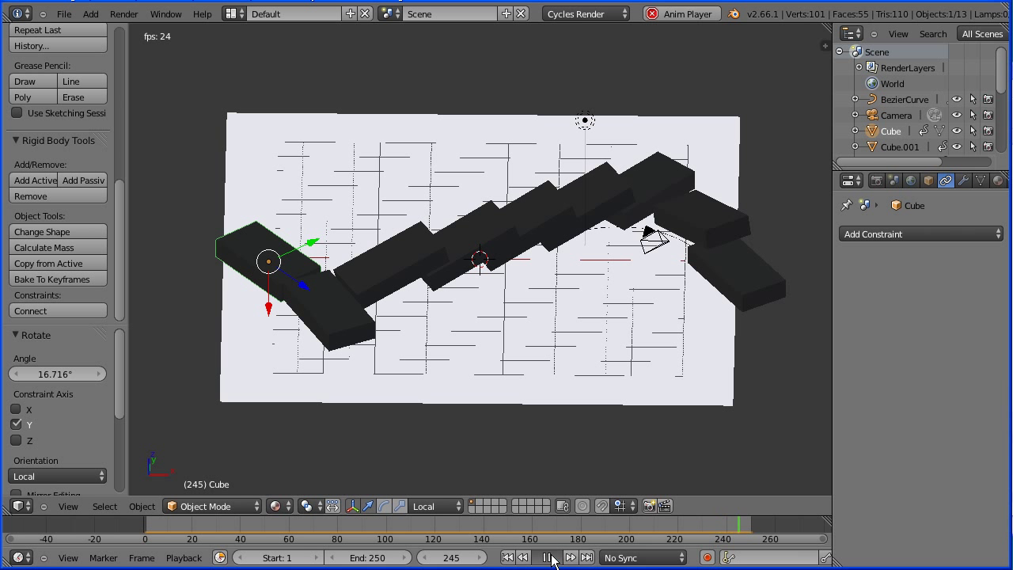
Start a fresh default scene via File > New, discarding the finished domino project
{"action": "left_click", "coordinate": [63, 12]}
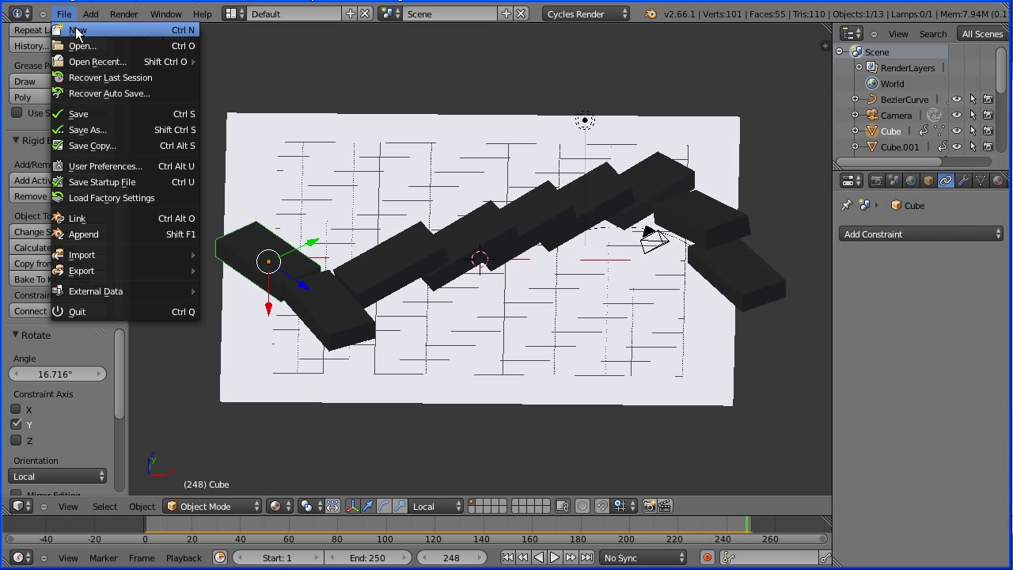
{"action": "left_click", "coordinate": [76, 30]}
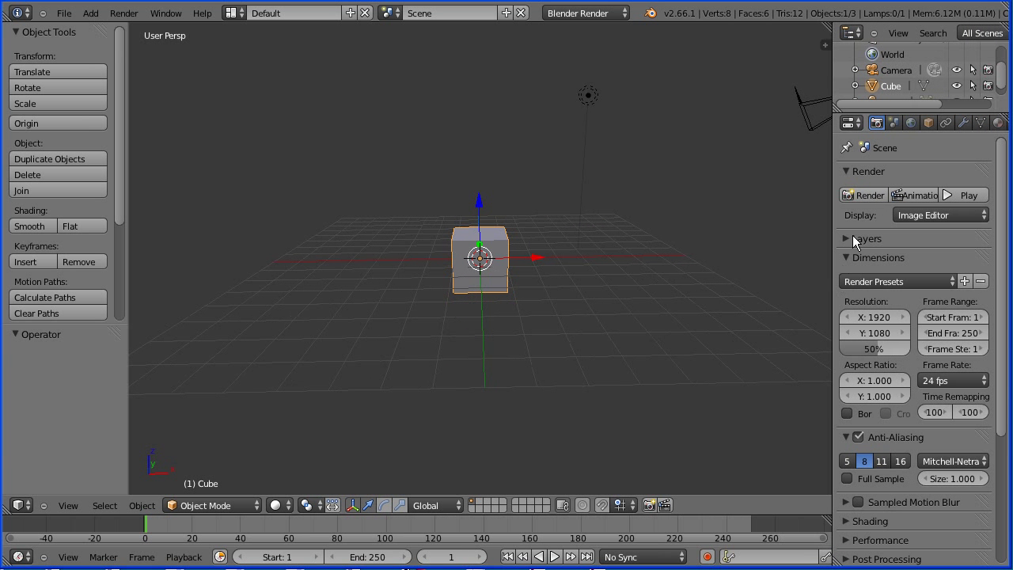
{"action": "mouse_move", "coordinate": [929, 123]}
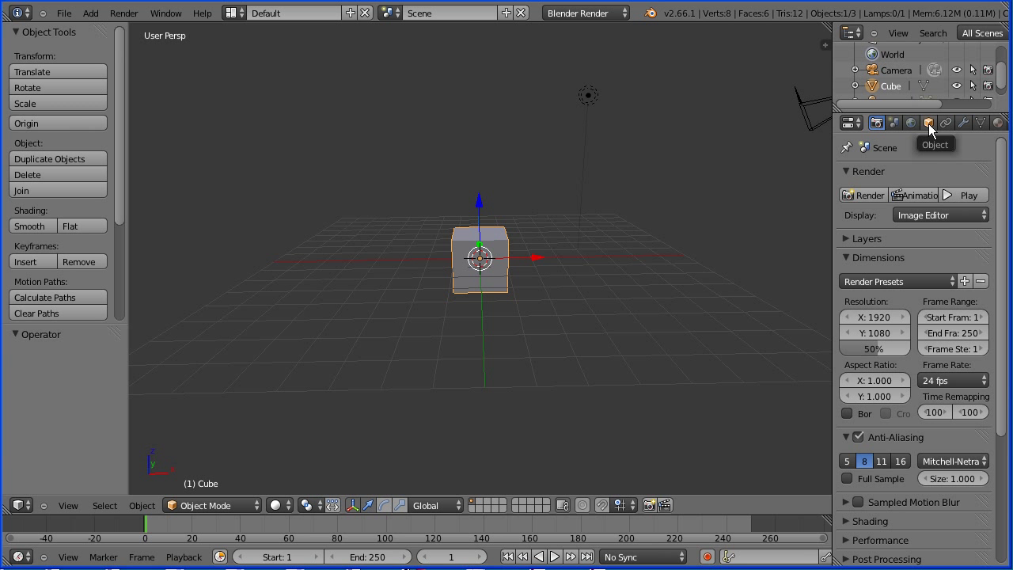
Set the cube's X scale to 0.4 in its Object properties to start forming a thin slab
{"action": "left_click", "coordinate": [927, 123]}
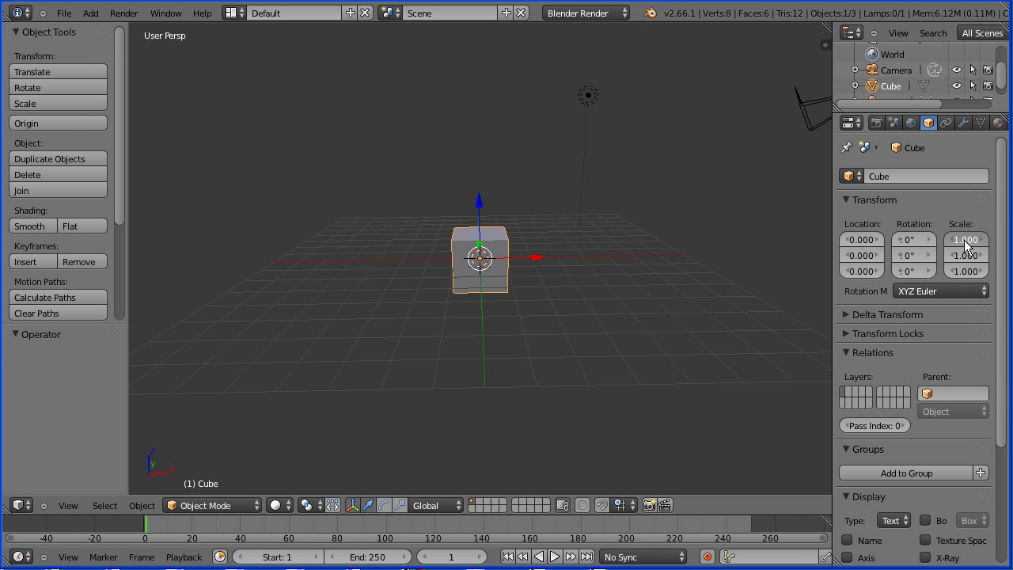
{"action": "left_click", "coordinate": [965, 239]}
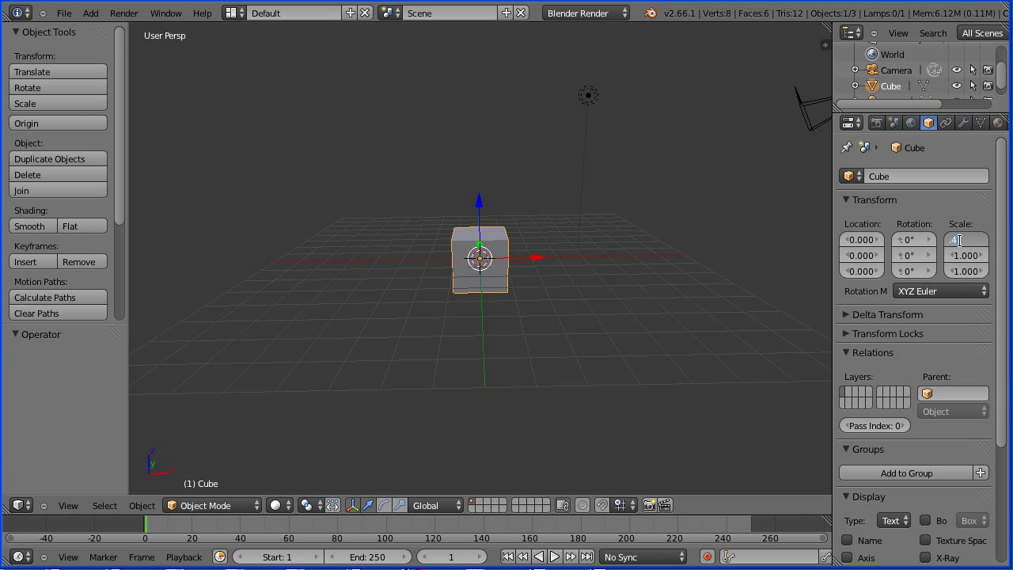
{"action": "type", "text": "0.400"}
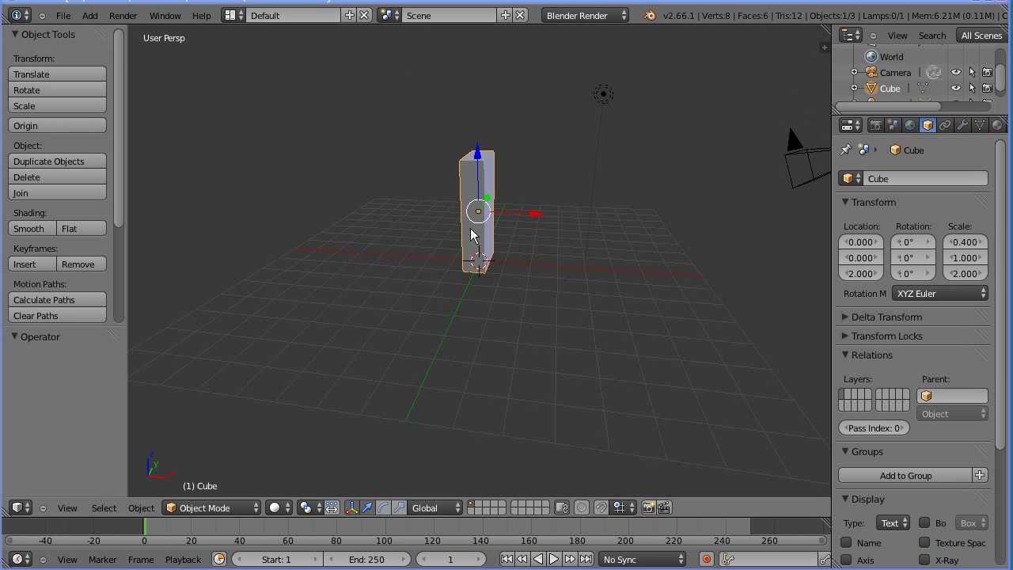
{"action": "left_click", "coordinate": [577, 16]}
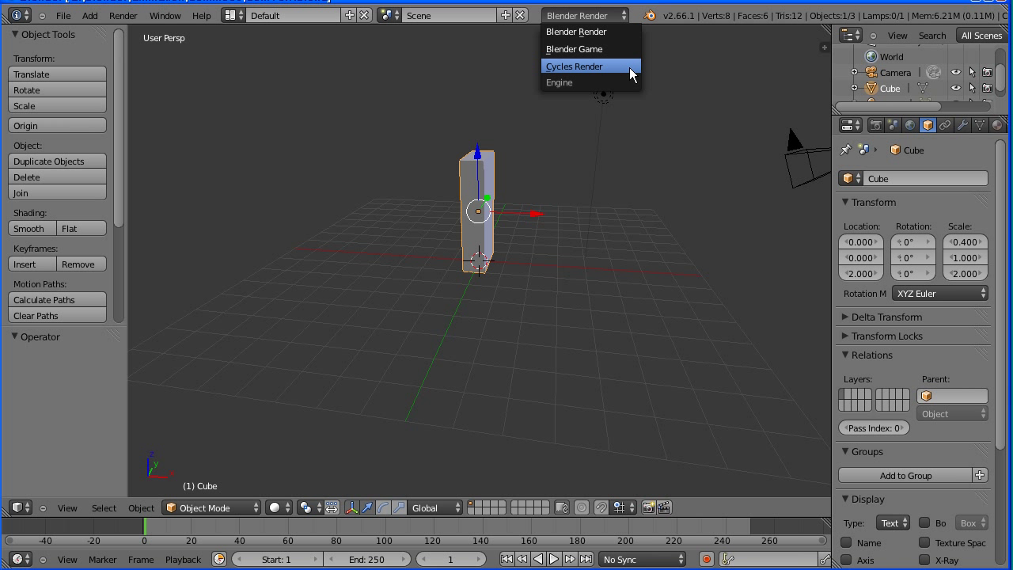
Switch the render engine to Cycles and enable node-based shading for the cube's material
{"action": "left_click", "coordinate": [573, 66]}
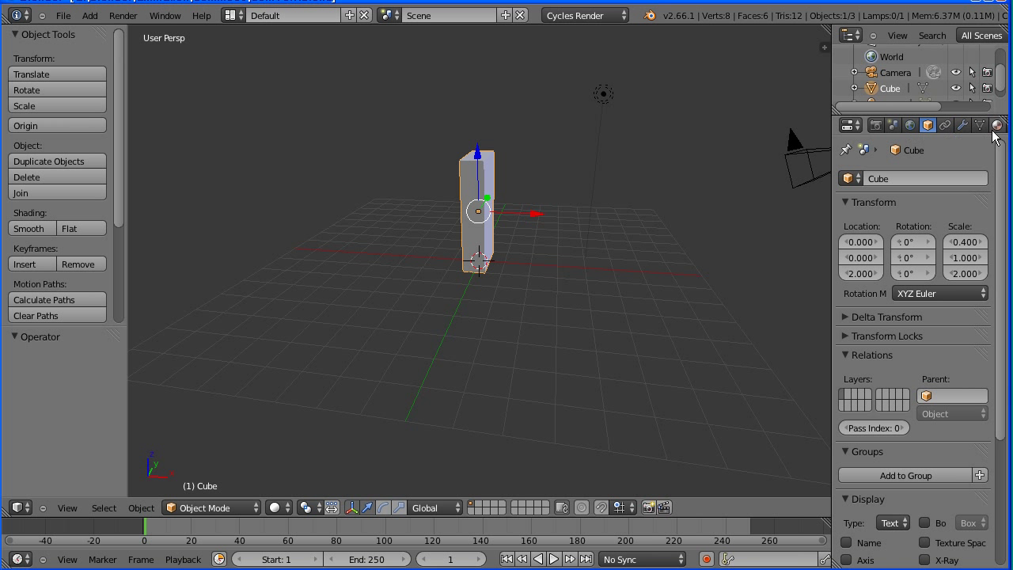
{"action": "left_click", "coordinate": [979, 125]}
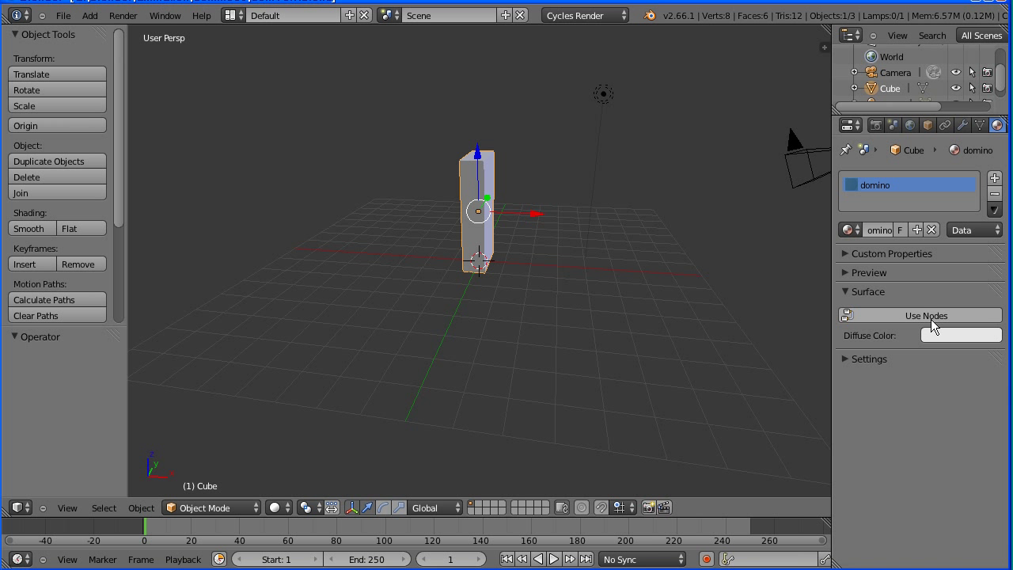
{"action": "left_click", "coordinate": [924, 314]}
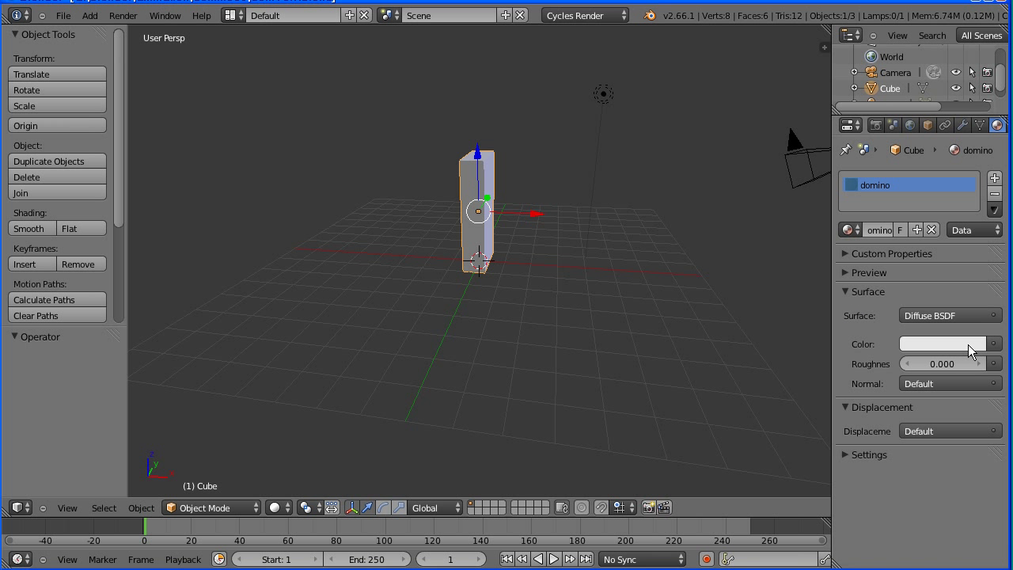
Lower the Diffuse colour's red, green and blue to make the domino material near black
{"action": "left_click", "coordinate": [941, 343]}
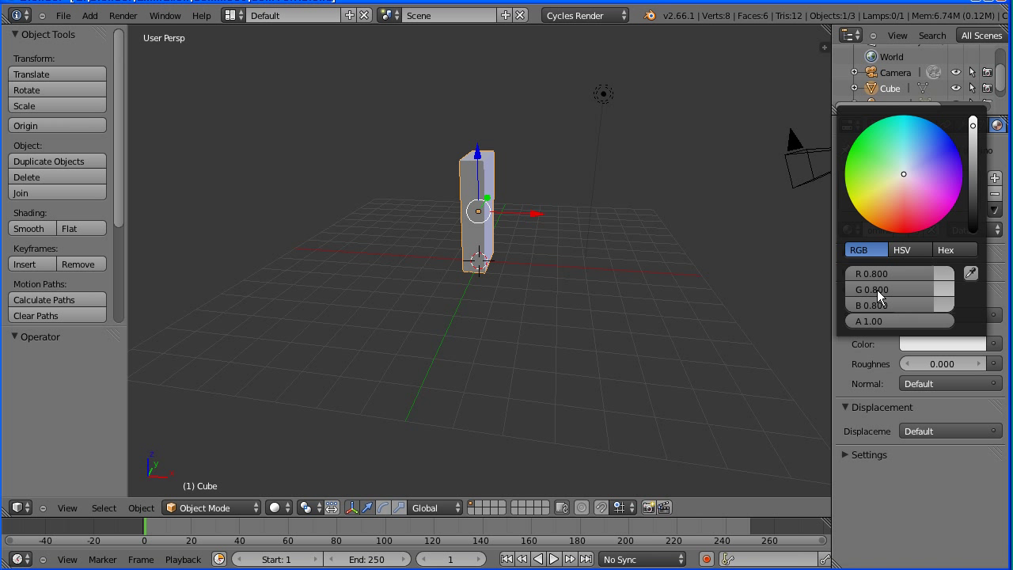
{"action": "left_click", "coordinate": [899, 272]}
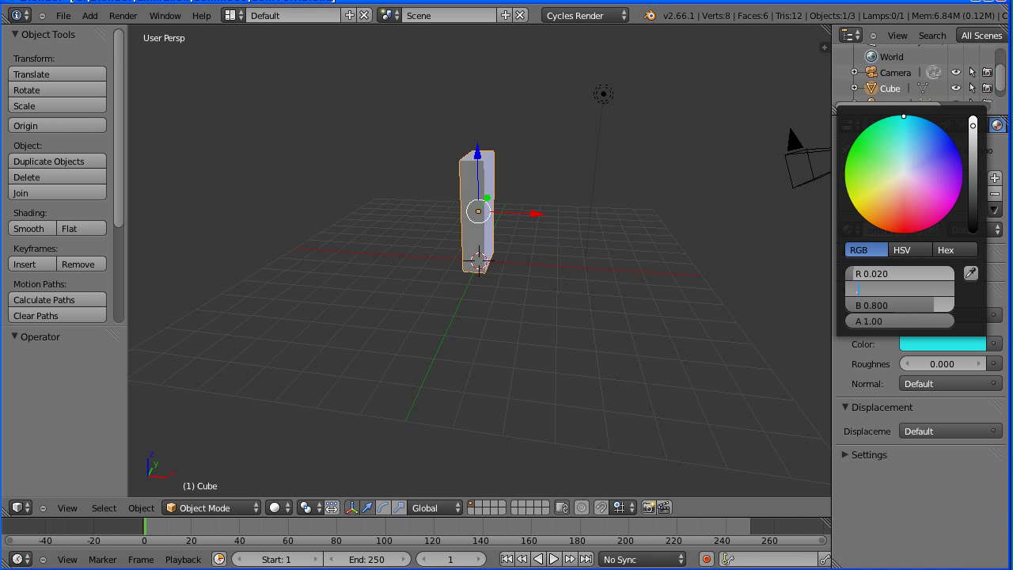
{"action": "left_click", "coordinate": [953, 145]}
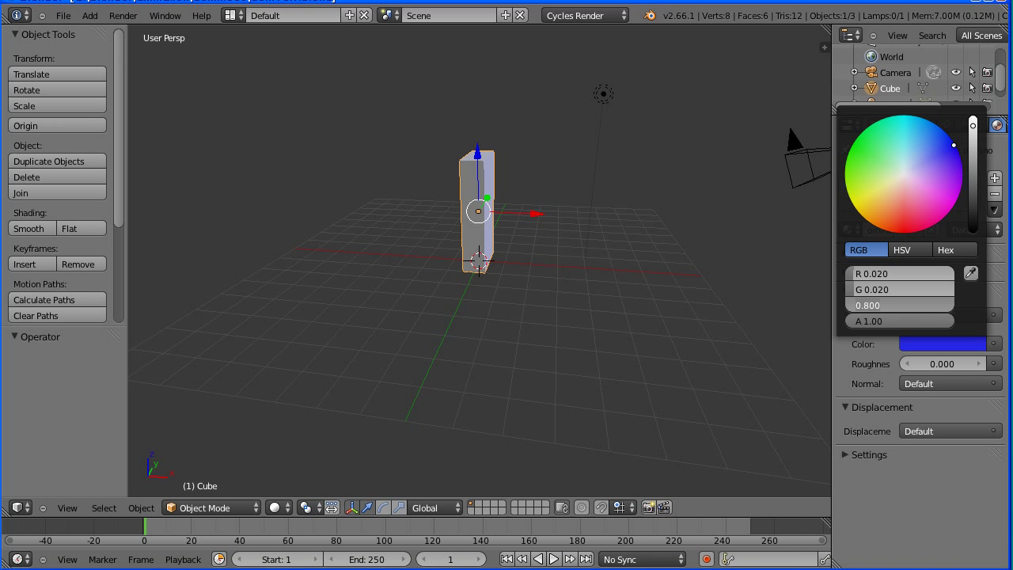
{"action": "left_click", "coordinate": [902, 173]}
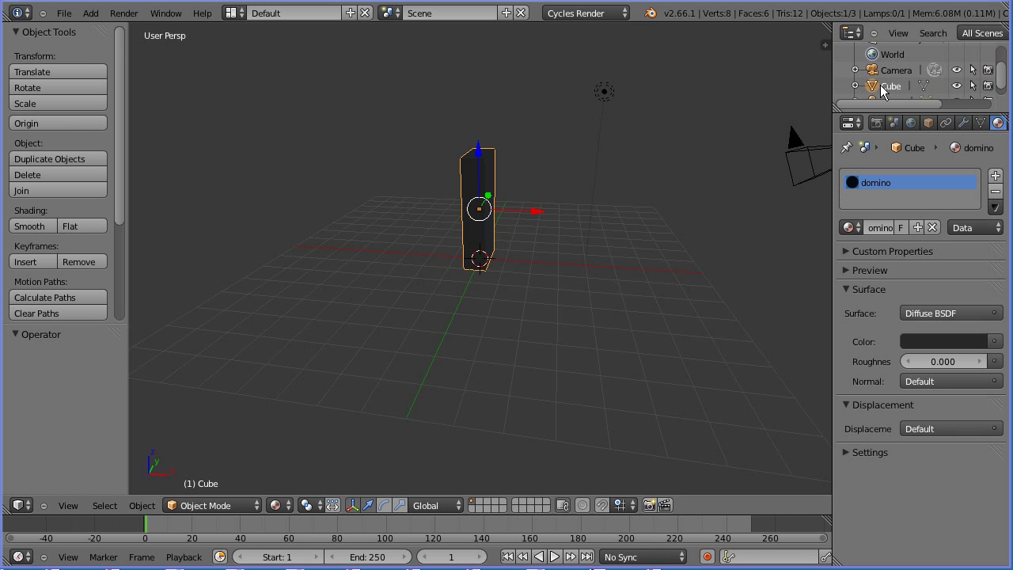
{"action": "mouse_move", "coordinate": [957, 86]}
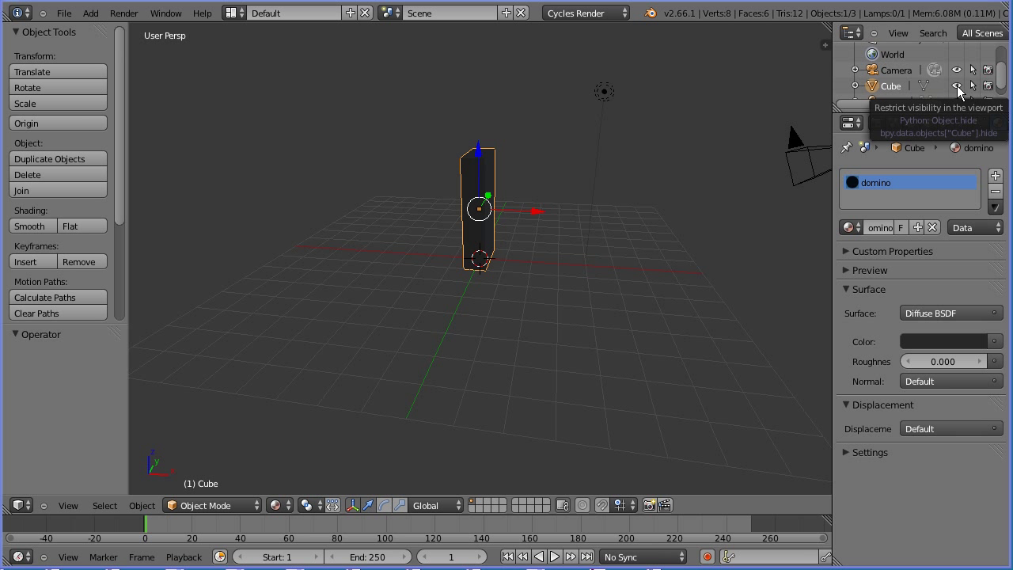
Hide the domino cube and switch the viewport to Top orthographic view
{"action": "left_click", "coordinate": [957, 86]}
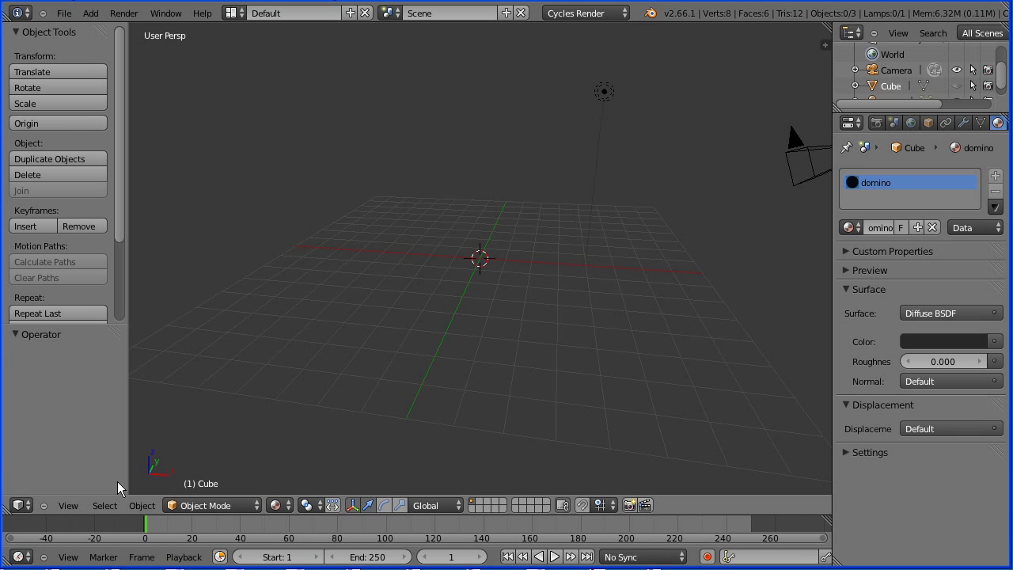
{"action": "left_click", "coordinate": [66, 505]}
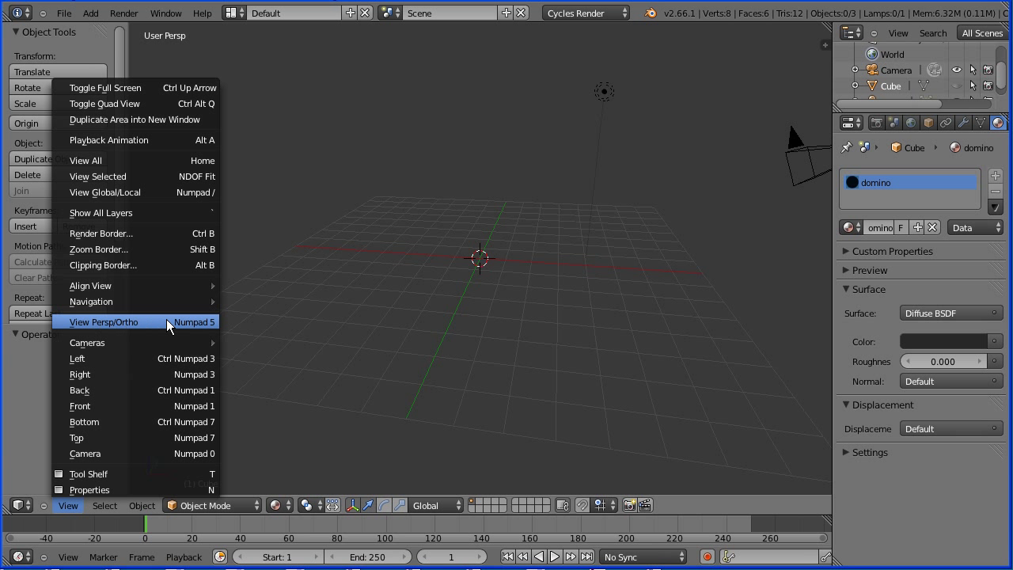
{"action": "left_click", "coordinate": [103, 322]}
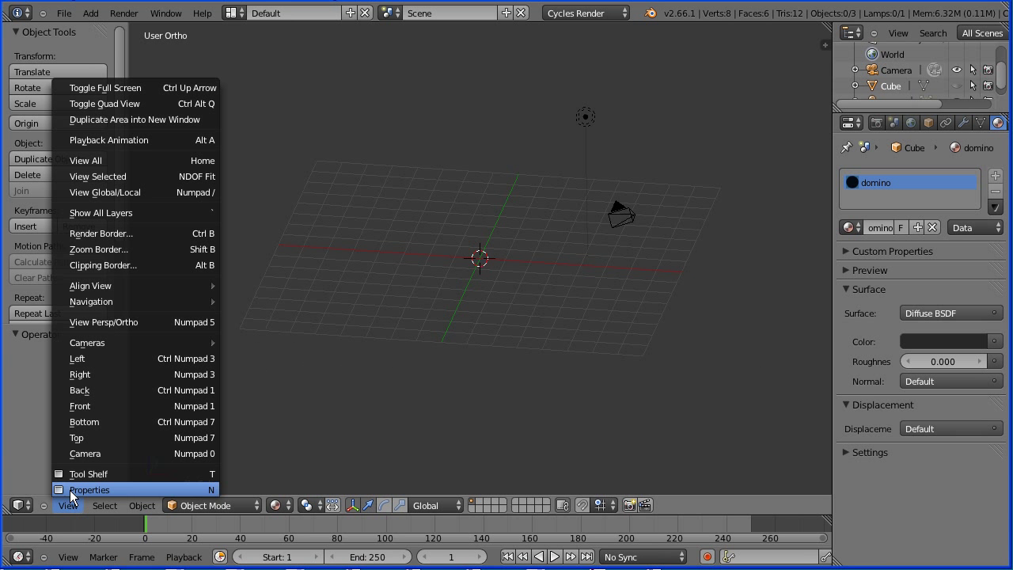
{"action": "left_click", "coordinate": [76, 437]}
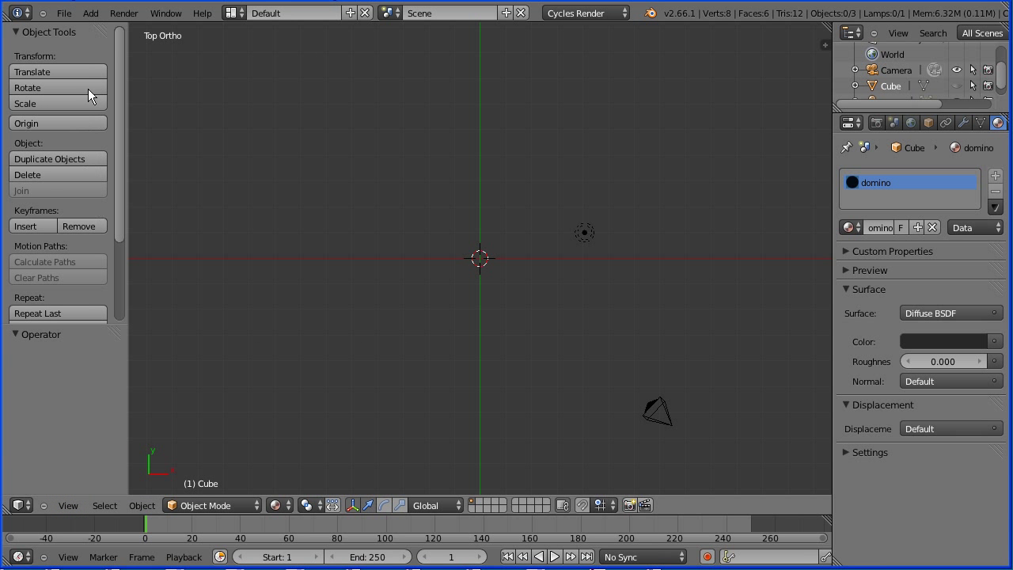
Add a Bezier curve at the scene origin from the Add > Curve menu
{"action": "left_click", "coordinate": [90, 12]}
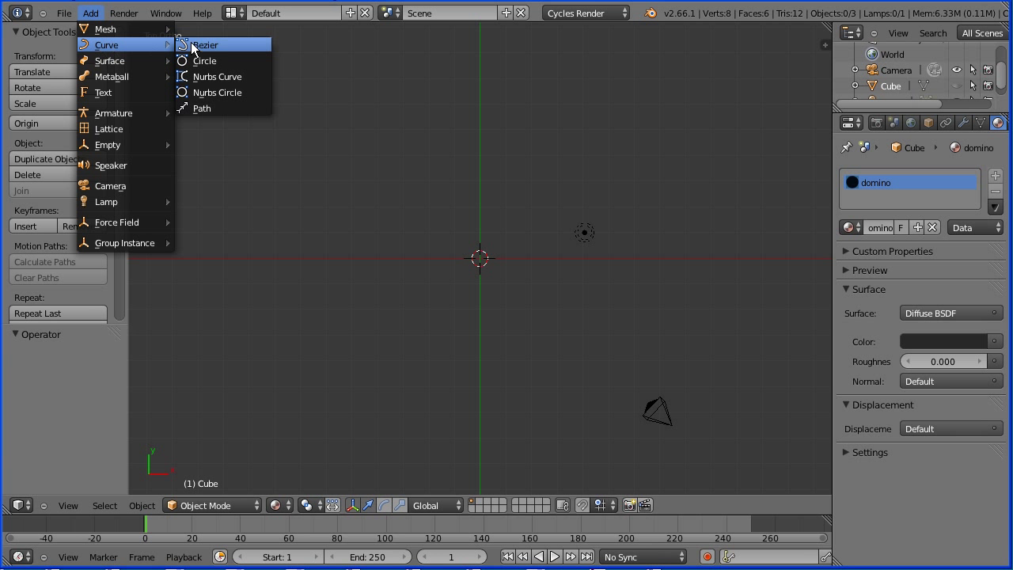
{"action": "left_click", "coordinate": [205, 45]}
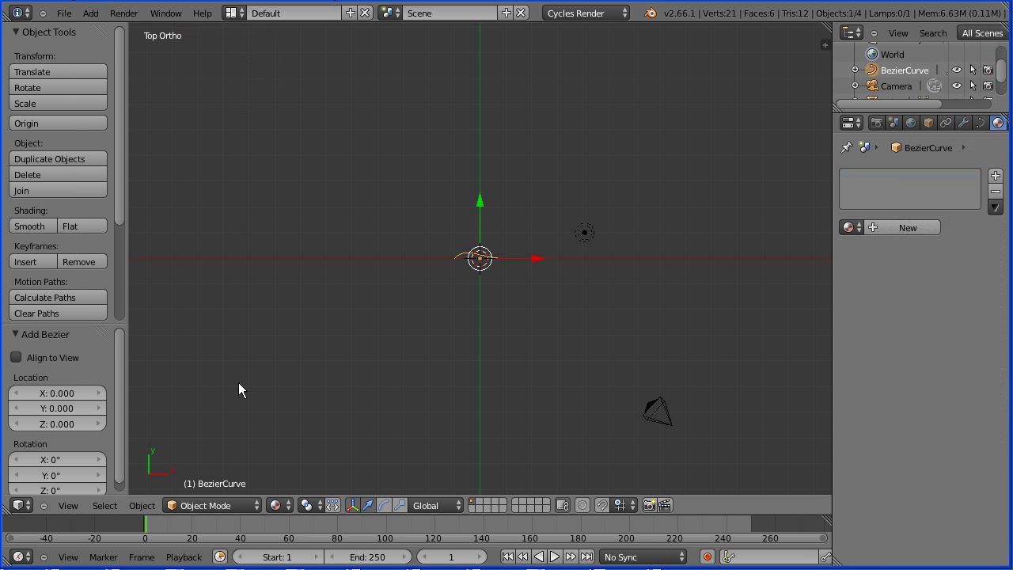
Enter Edit Mode on the Bezier curve to expose its control points and handles
{"action": "left_click", "coordinate": [204, 505]}
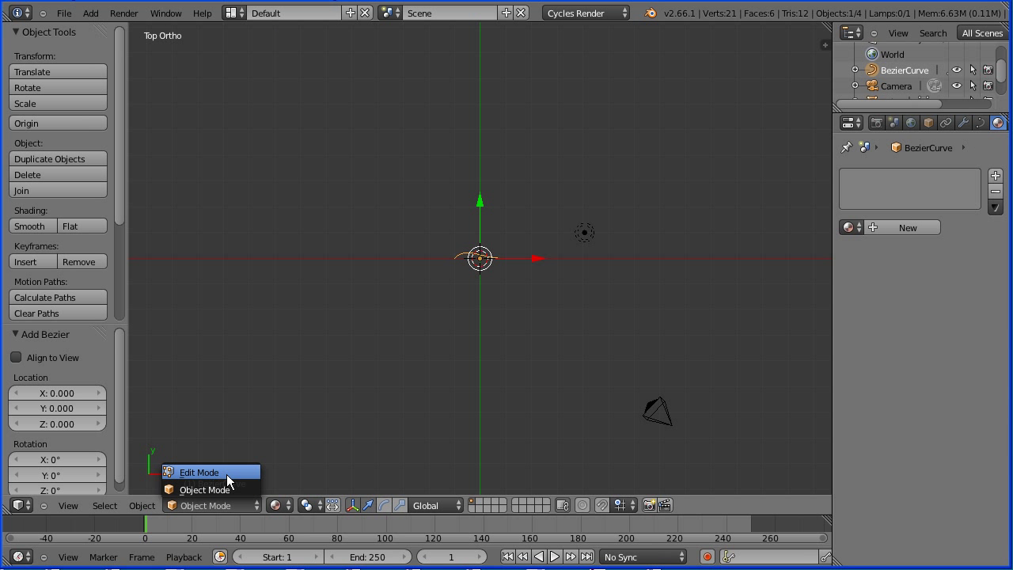
{"action": "left_click", "coordinate": [199, 472]}
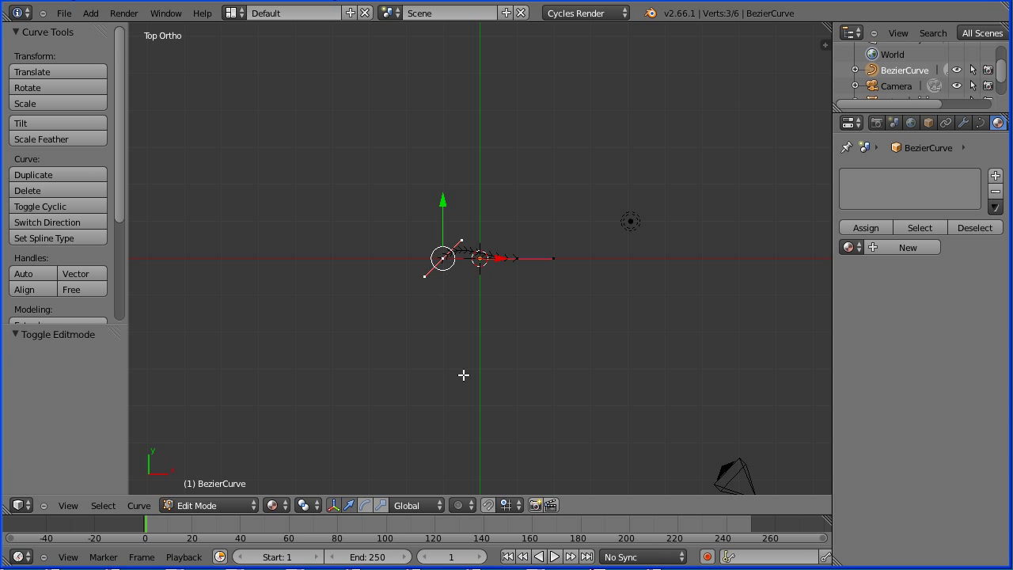
{"action": "mouse_move", "coordinate": [487, 505]}
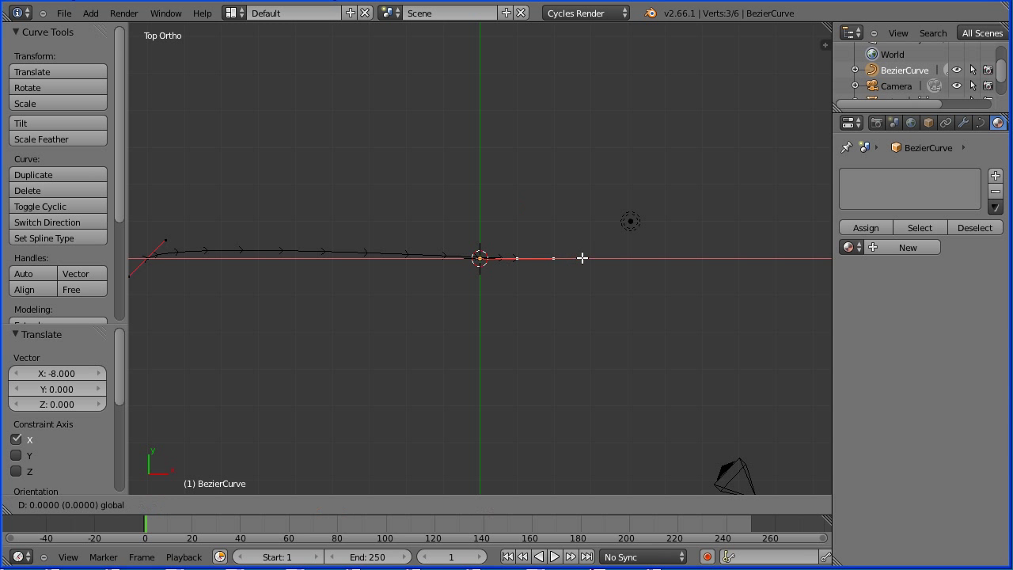
{"action": "mouse_move", "coordinate": [688, 258]}
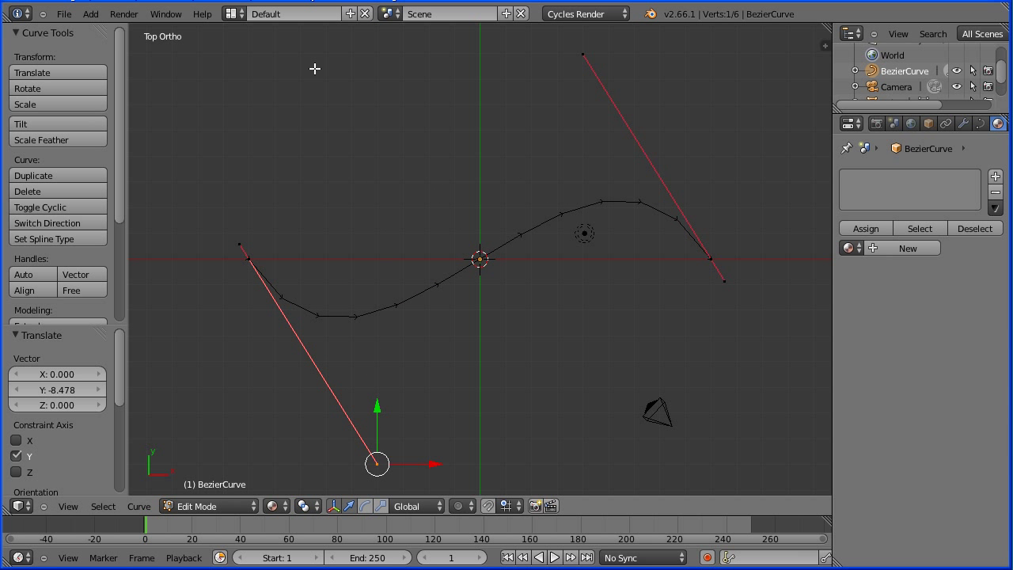
Set the curve's Resolution Preview U to 24 in its Object Data properties
{"action": "left_click", "coordinate": [981, 124]}
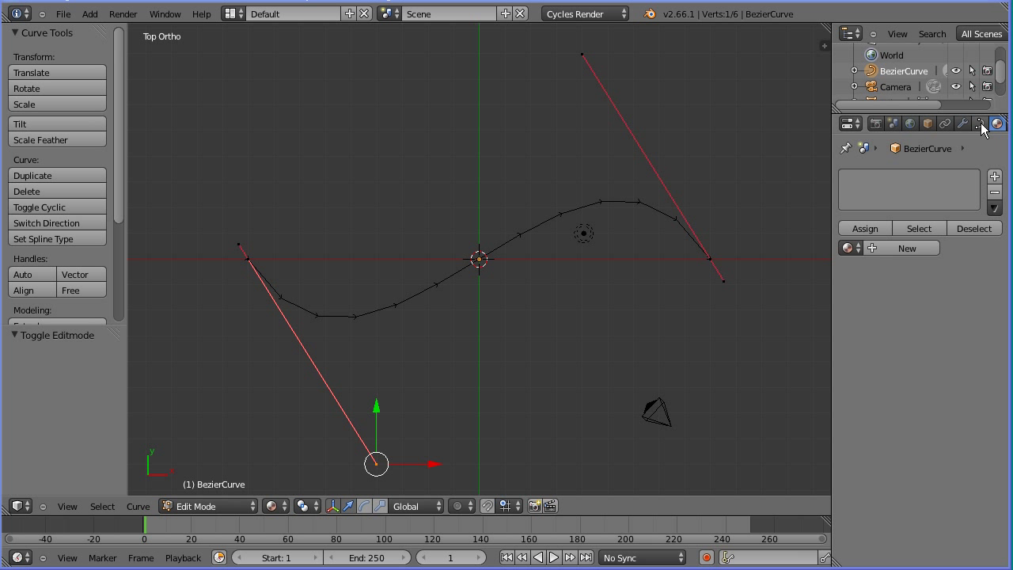
{"action": "left_click", "coordinate": [979, 123]}
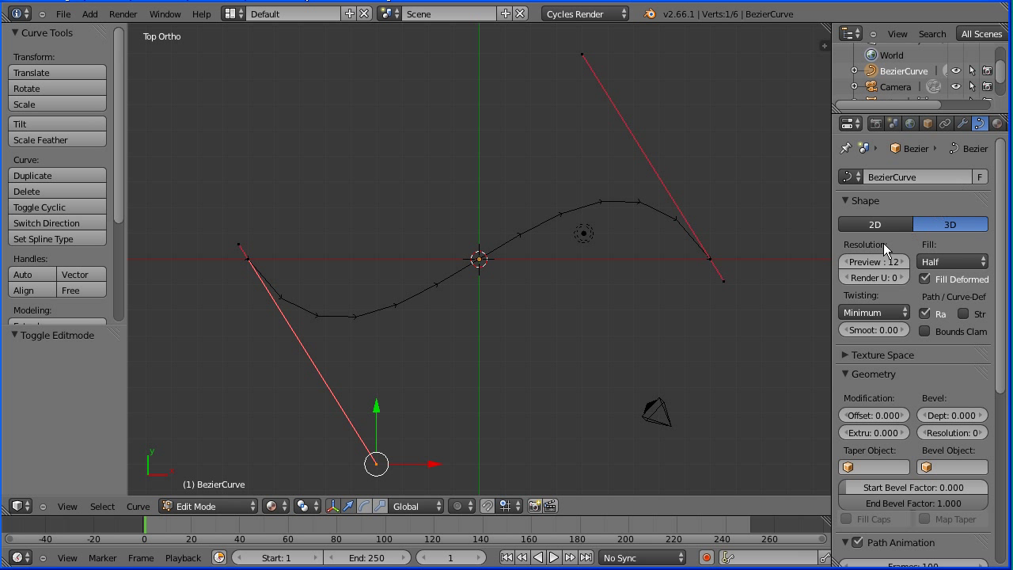
{"action": "left_click", "coordinate": [874, 261]}
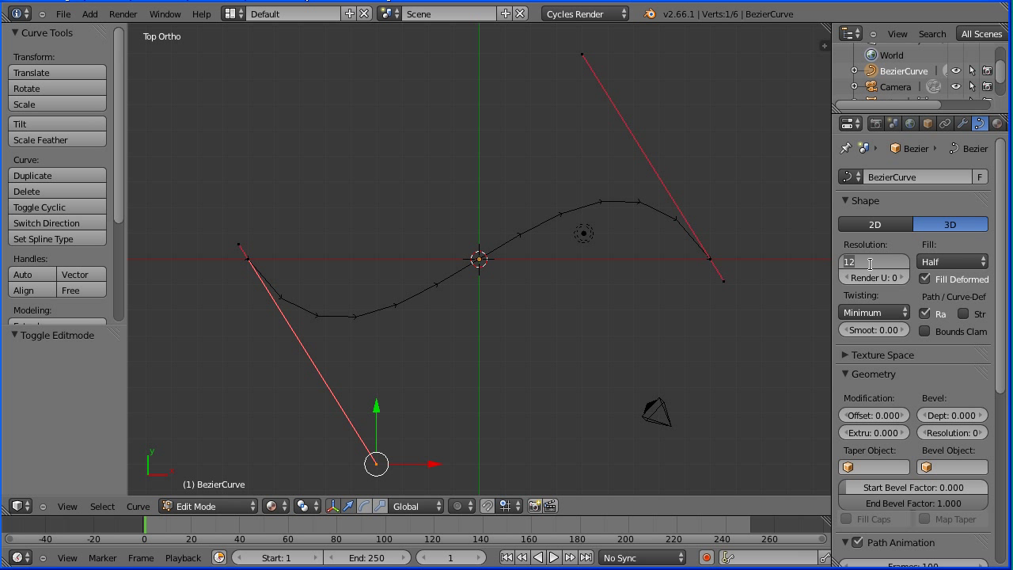
{"action": "left_click", "coordinate": [873, 261]}
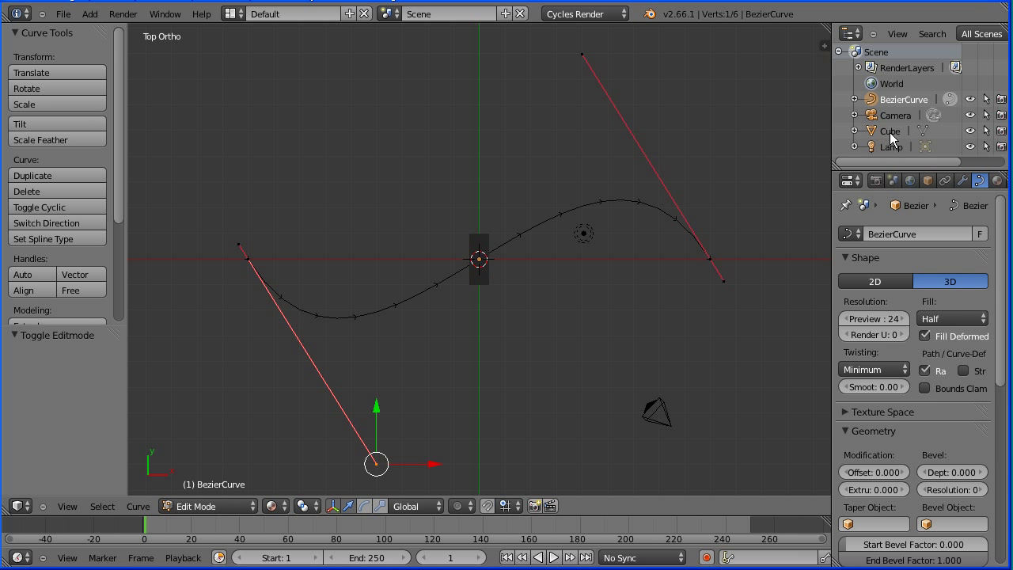
Give the cube a Follow Path constraint targeting BezierCurve, with Follow Curve on and Forward axis X
{"action": "left_click", "coordinate": [889, 130]}
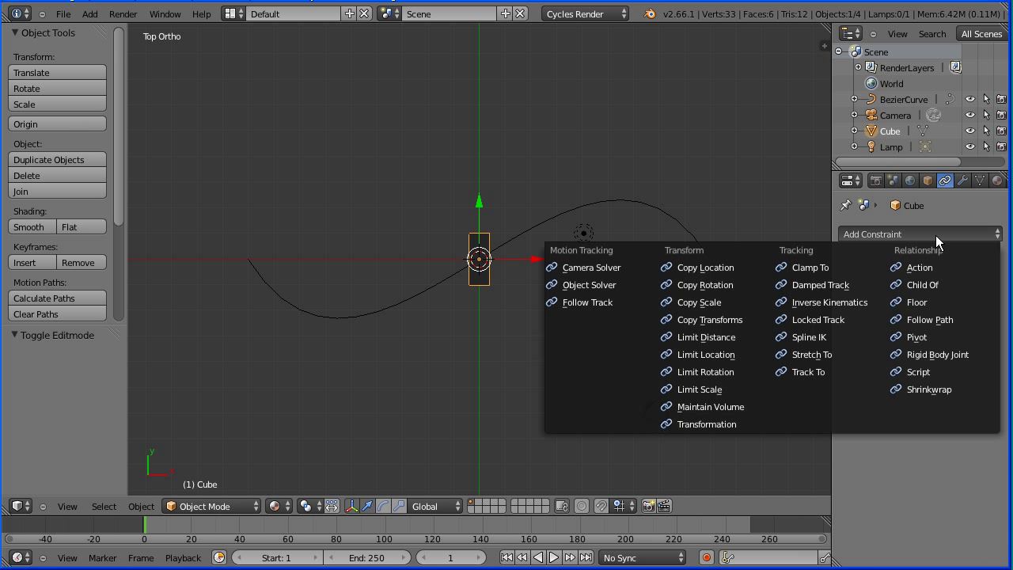
{"action": "mouse_move", "coordinate": [928, 319]}
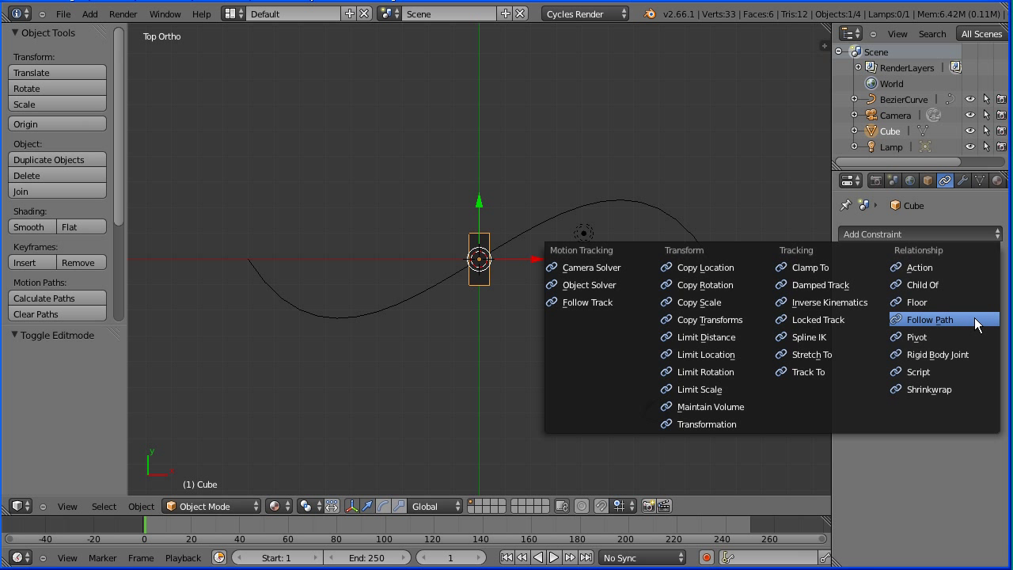
{"action": "left_click", "coordinate": [926, 319]}
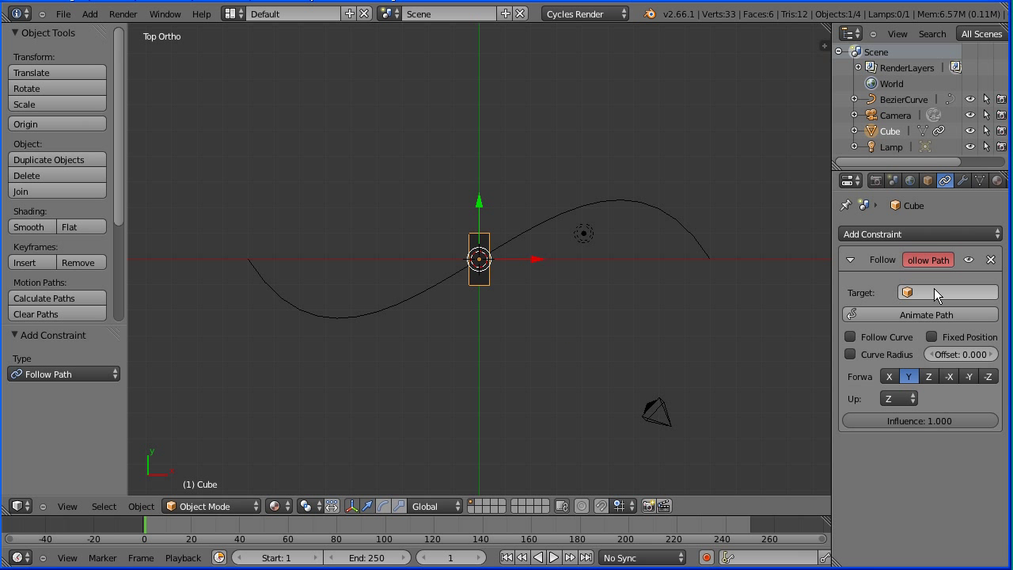
{"action": "left_click", "coordinate": [946, 291]}
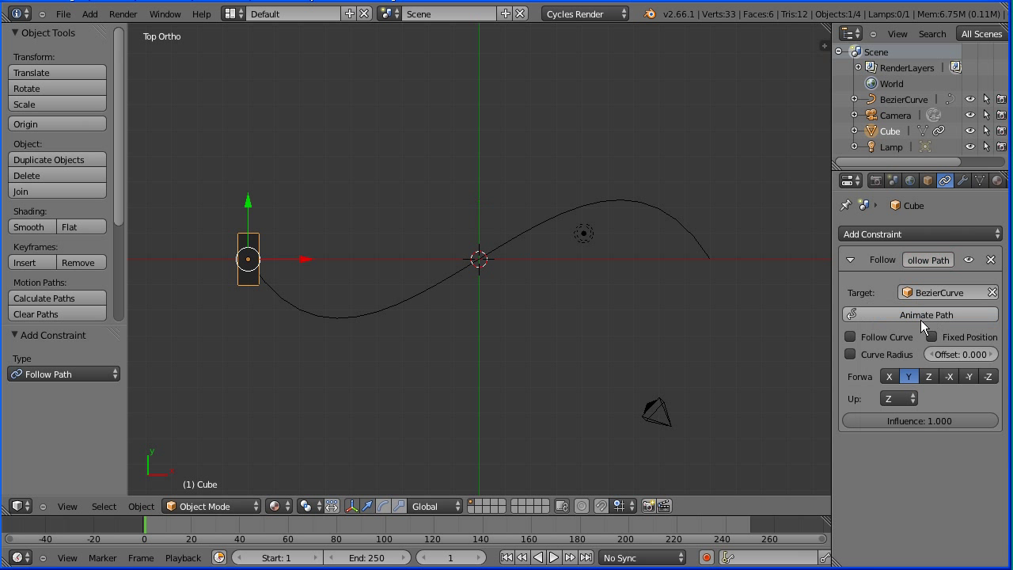
{"action": "left_click", "coordinate": [851, 335]}
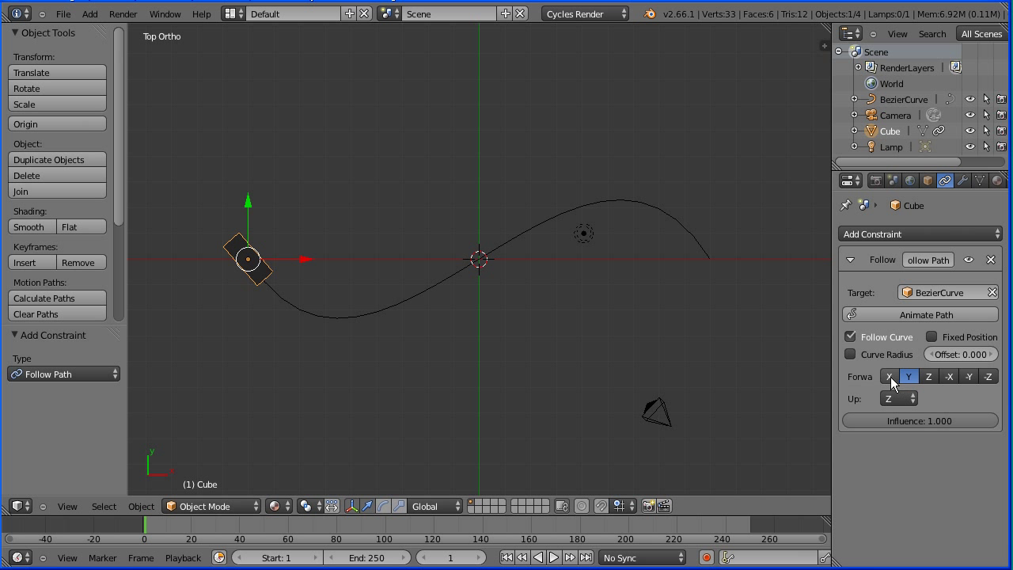
{"action": "left_click", "coordinate": [888, 377]}
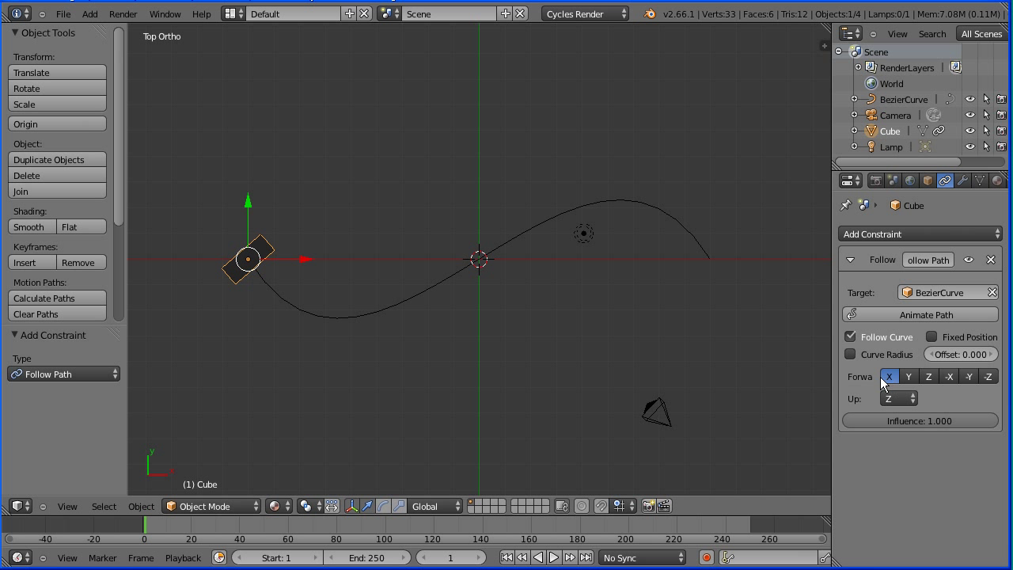
Set the transform orientation to Local so the axes align with the cube
{"action": "left_click", "coordinate": [433, 506]}
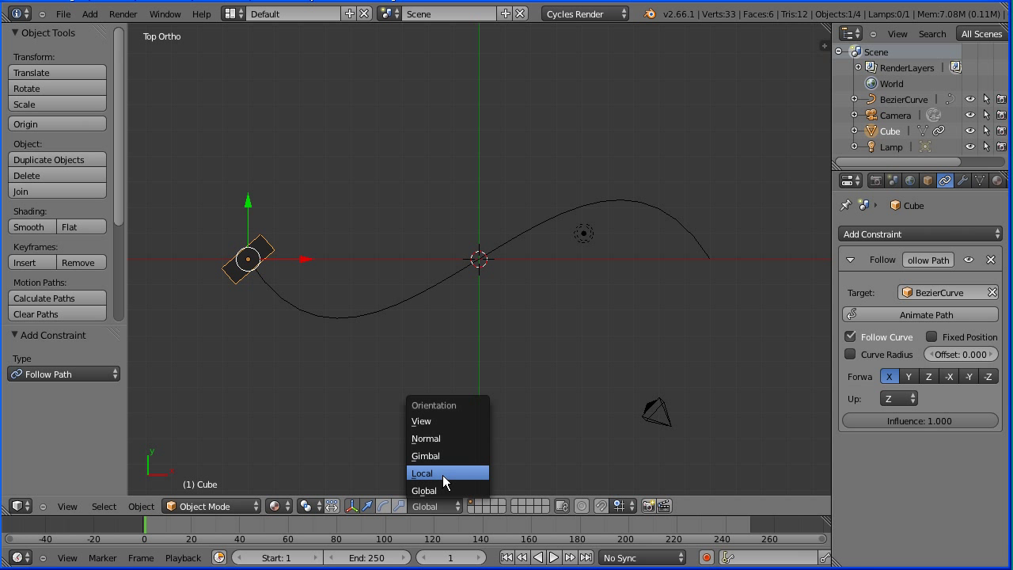
{"action": "left_click", "coordinate": [423, 471]}
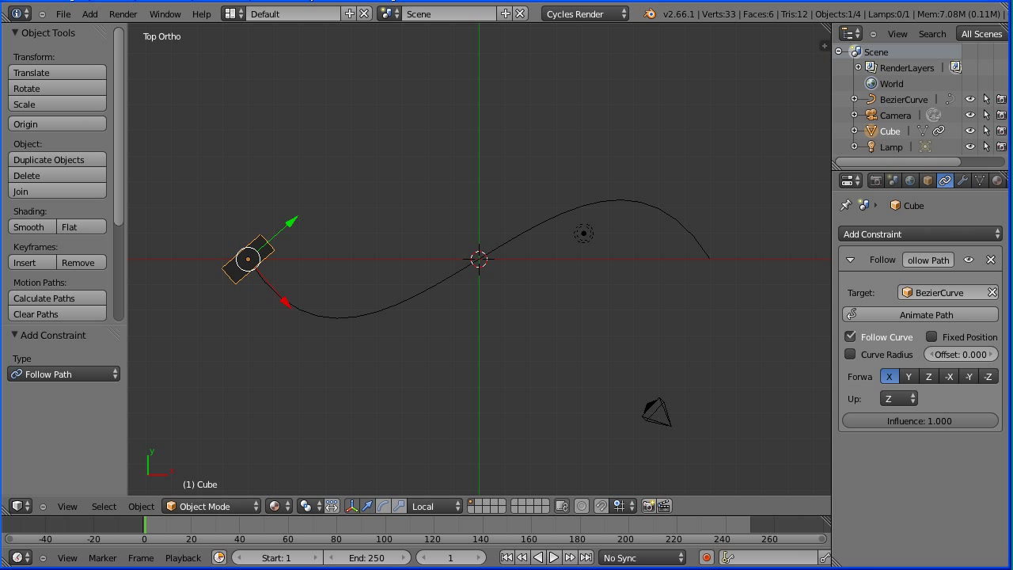
{"action": "left_click", "coordinate": [141, 506]}
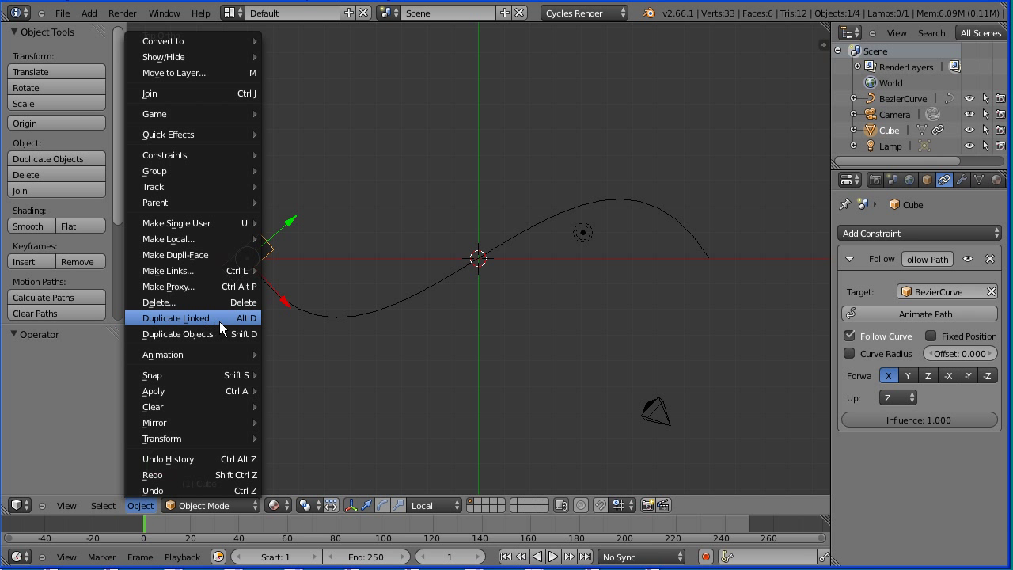
{"action": "mouse_move", "coordinate": [238, 326]}
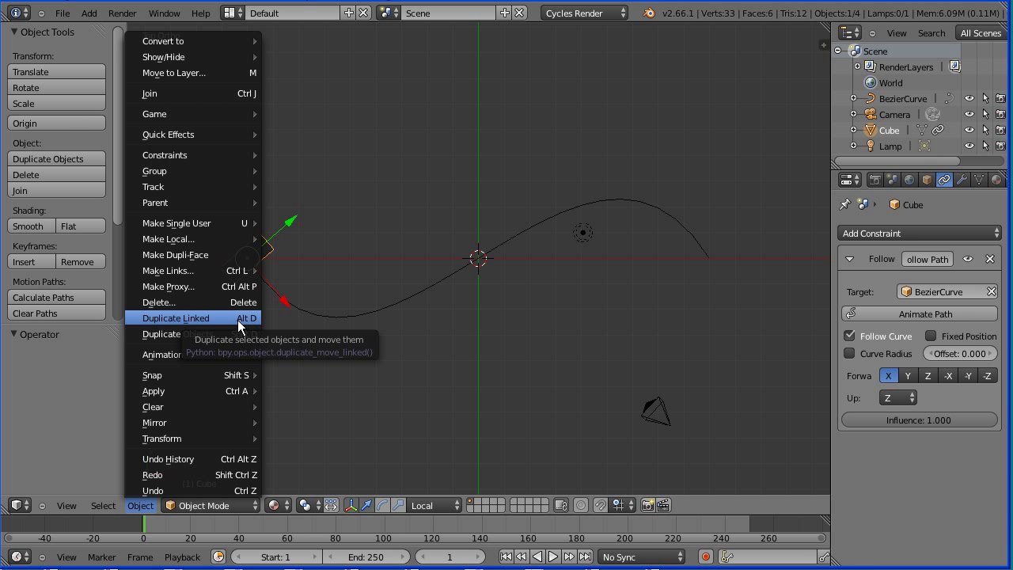
{"action": "mouse_move", "coordinate": [234, 323]}
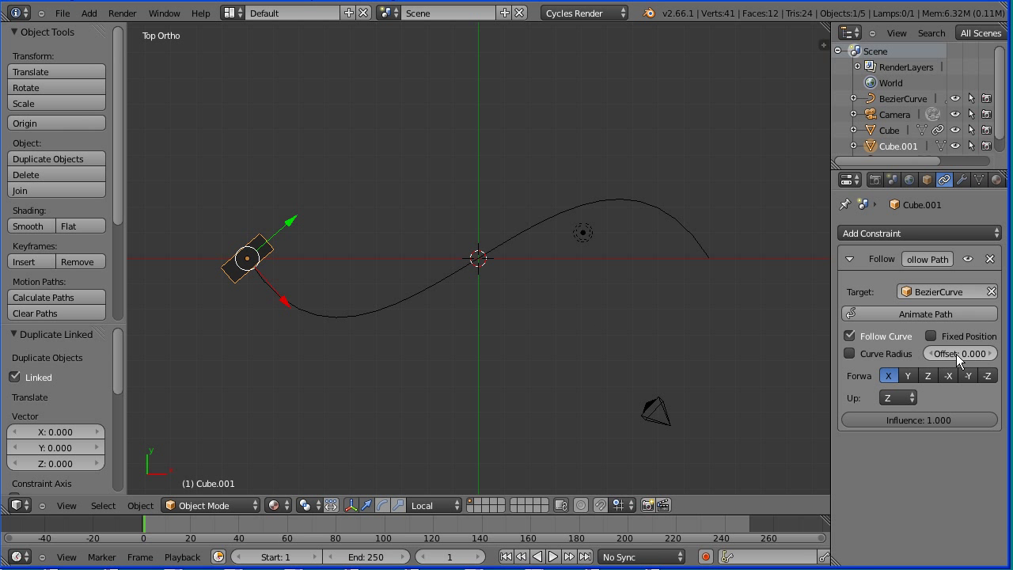
Set the linked copy Cube.001's Follow Path Offset to -12 to space it along the curve
{"action": "left_click", "coordinate": [959, 353]}
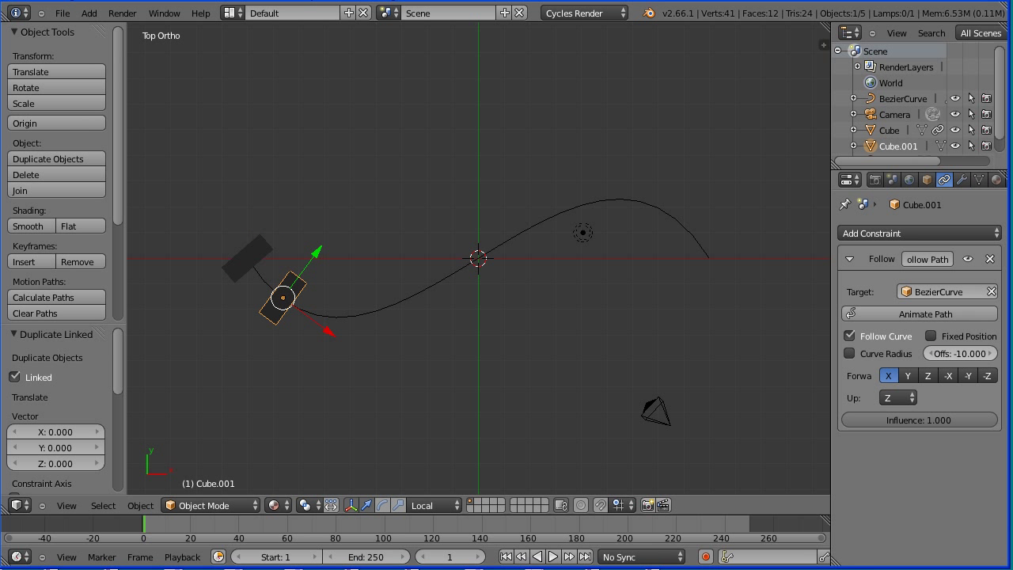
{"action": "left_click", "coordinate": [958, 353]}
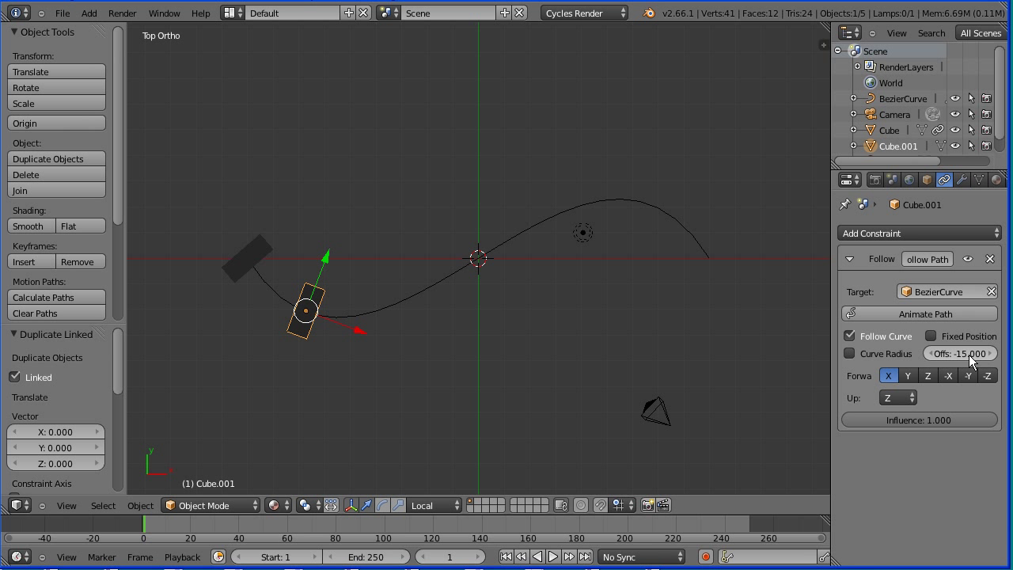
{"action": "left_click", "coordinate": [959, 352]}
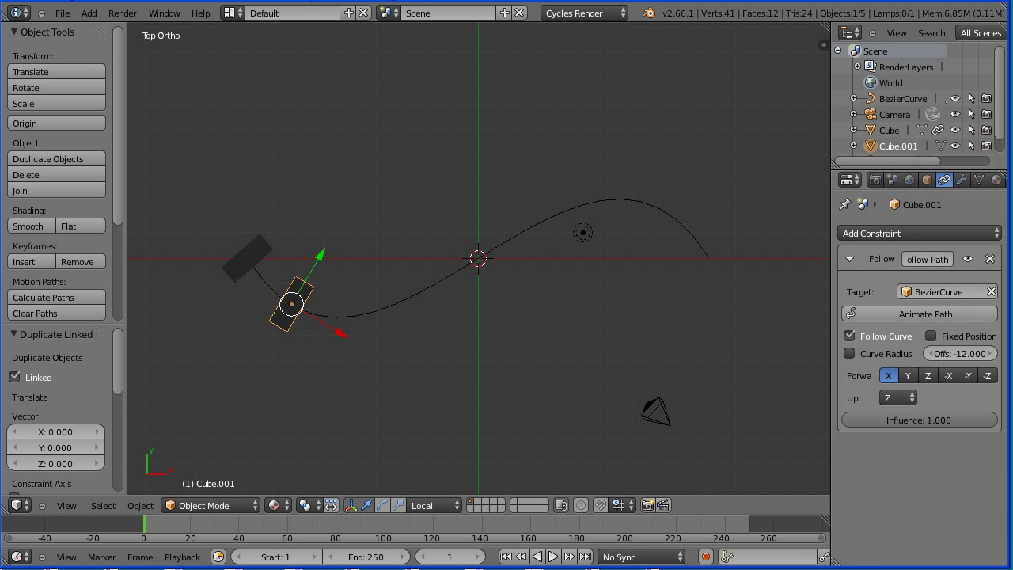
{"action": "mouse_move", "coordinate": [323, 374]}
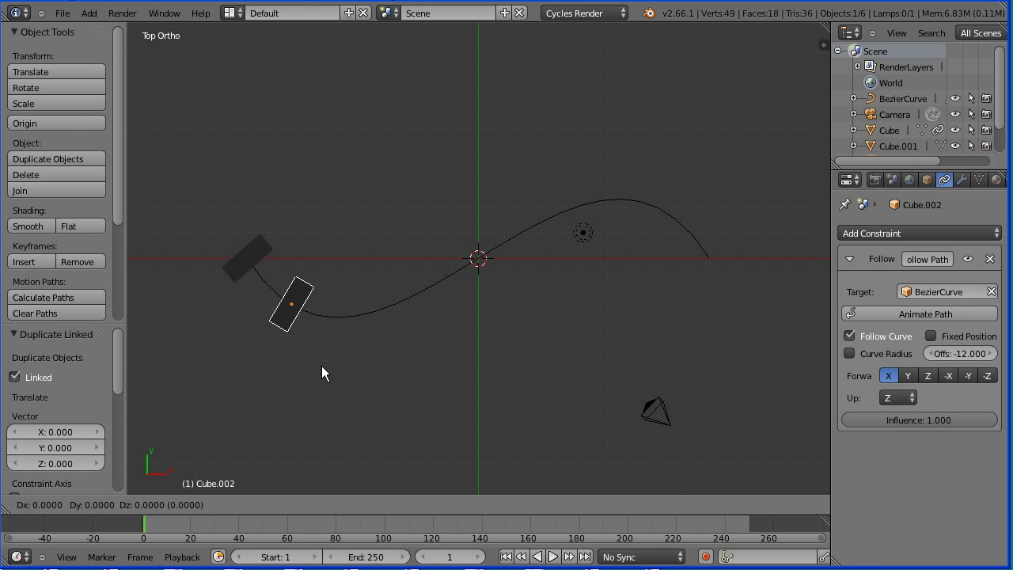
Confirm the new linked copy in place and enter its Follow Path Offset value
{"action": "left_click", "coordinate": [291, 303]}
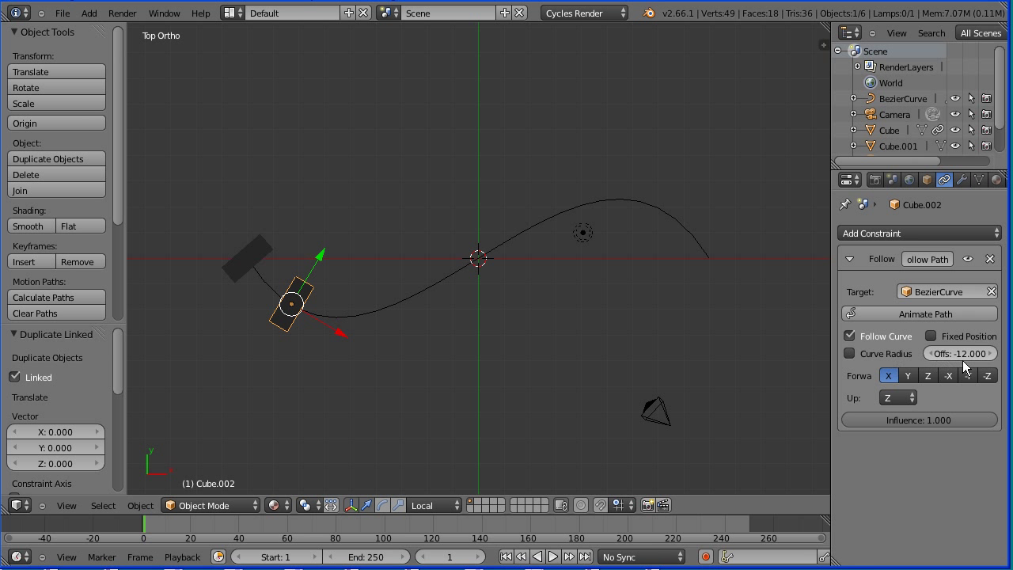
{"action": "left_click", "coordinate": [959, 353]}
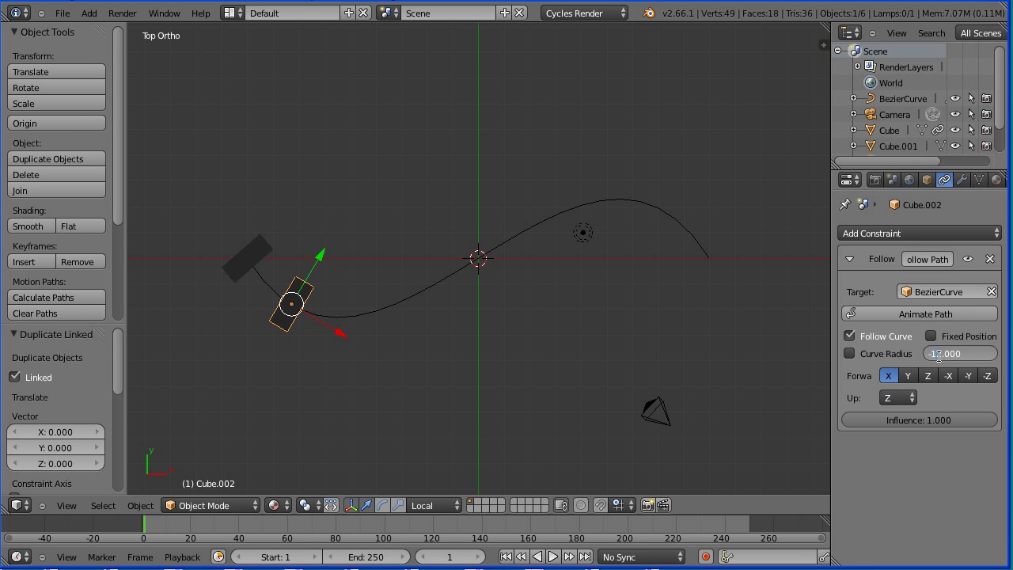
{"action": "type", "text": "12.000"}
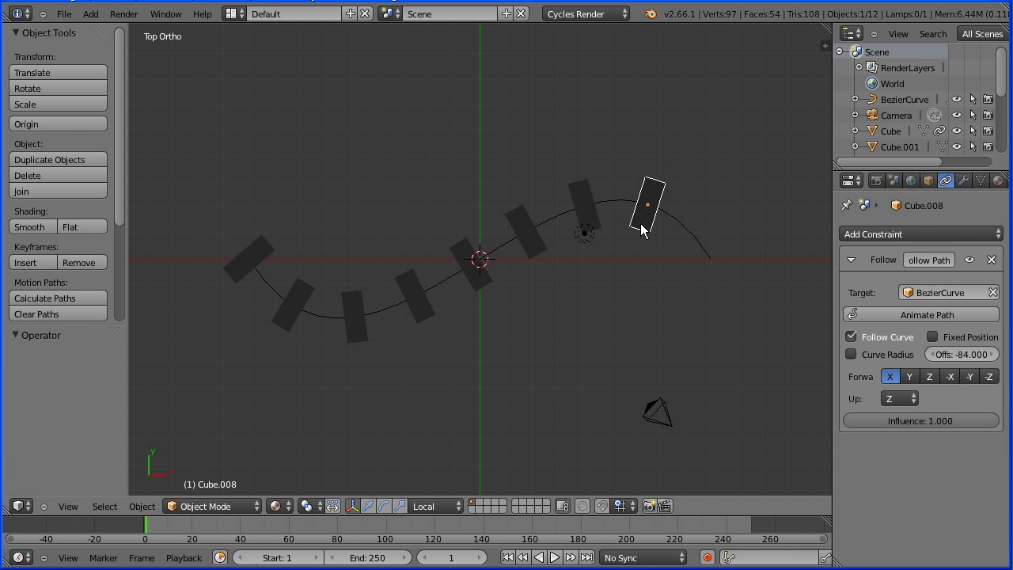
{"action": "left_click", "coordinate": [50, 158]}
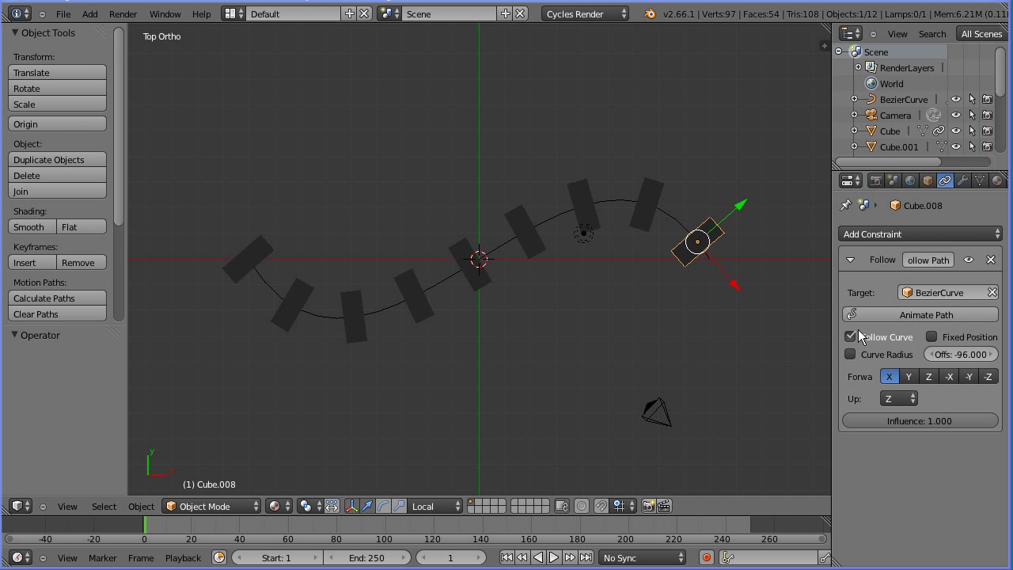
{"action": "mouse_move", "coordinate": [915, 381]}
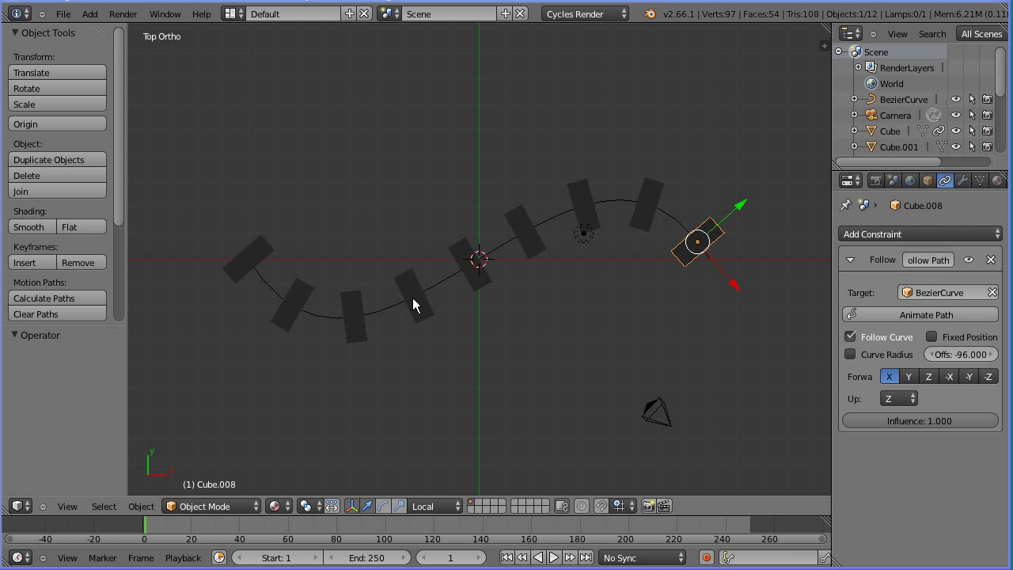
{"action": "mouse_move", "coordinate": [643, 250]}
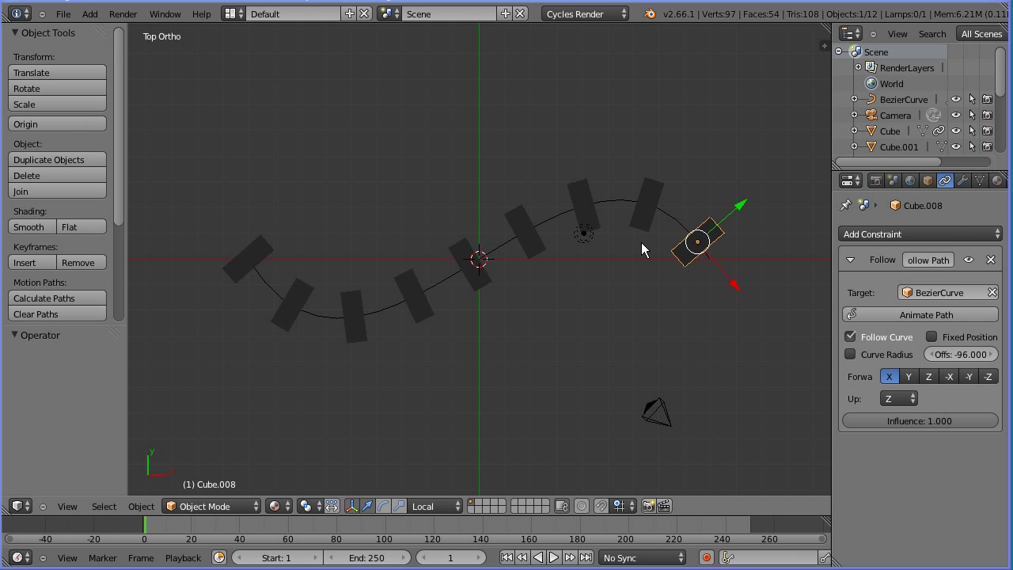
{"action": "mouse_move", "coordinate": [462, 318]}
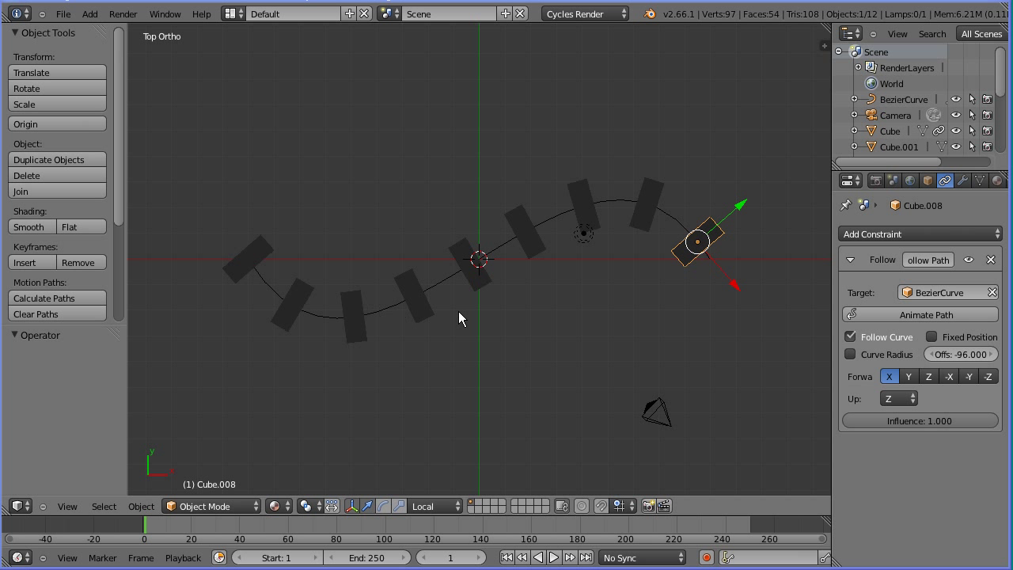
{"action": "mouse_move", "coordinate": [683, 215]}
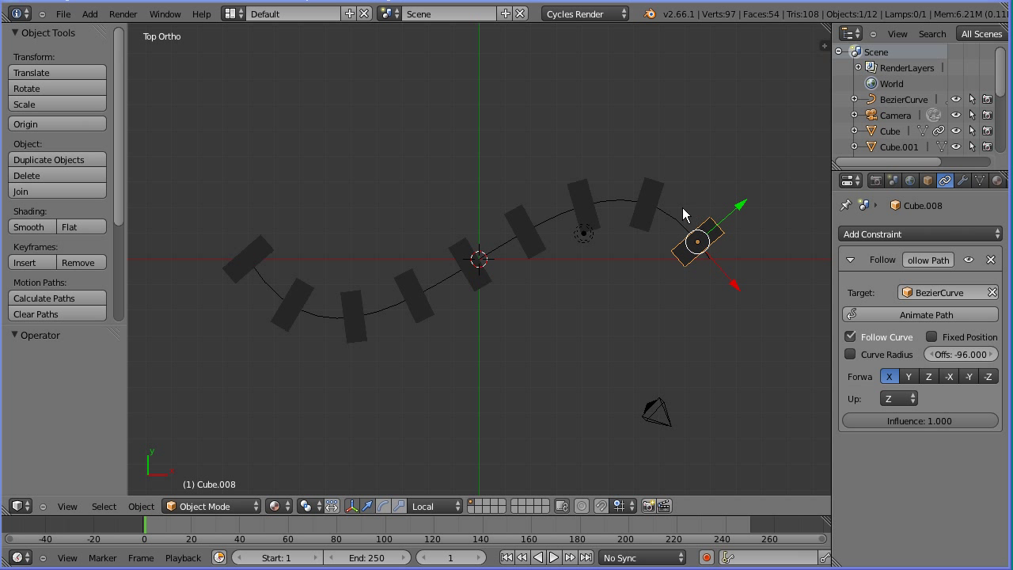
{"action": "mouse_move", "coordinate": [224, 265]}
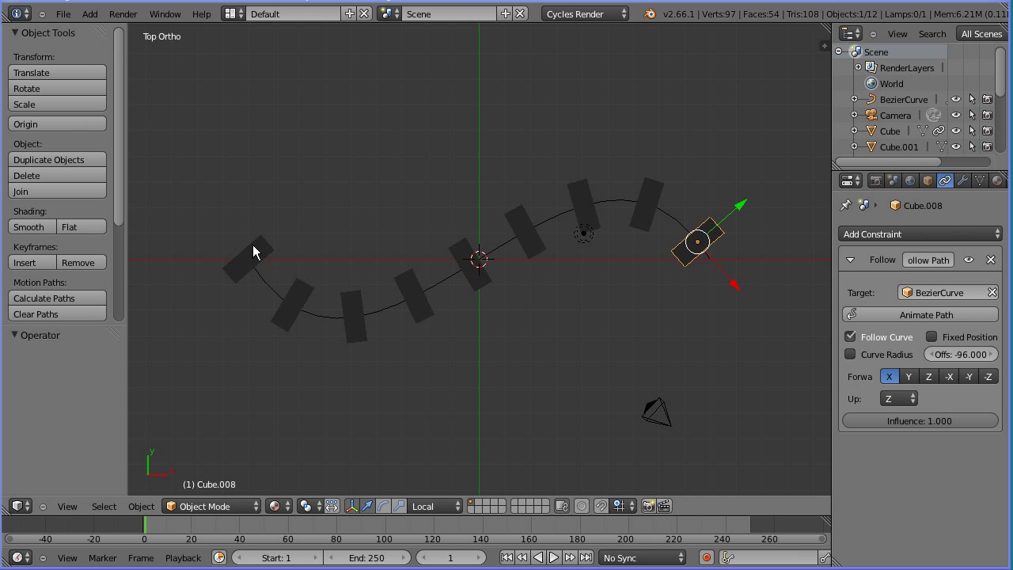
{"action": "mouse_move", "coordinate": [76, 195]}
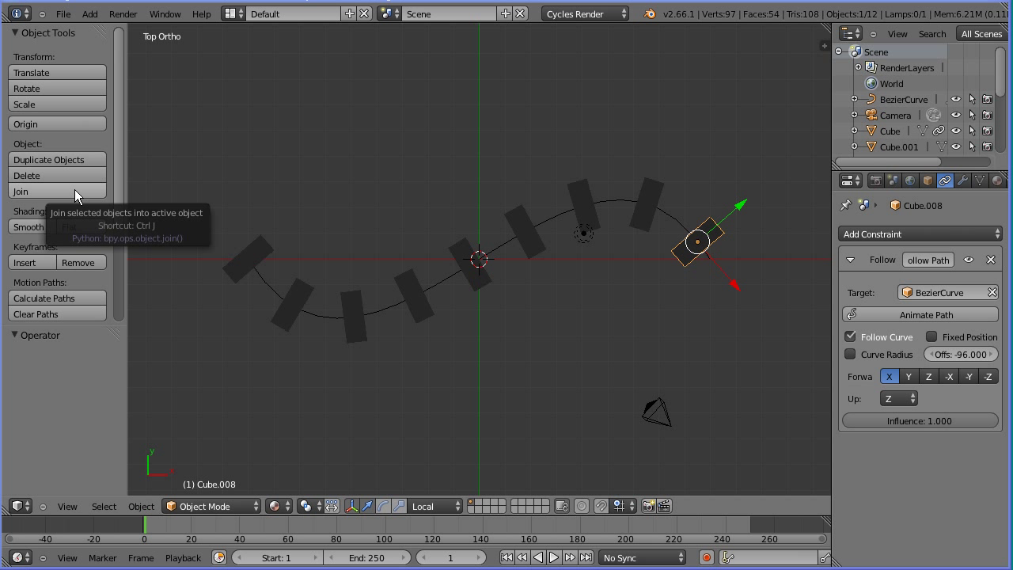
{"action": "mouse_move", "coordinate": [142, 263]}
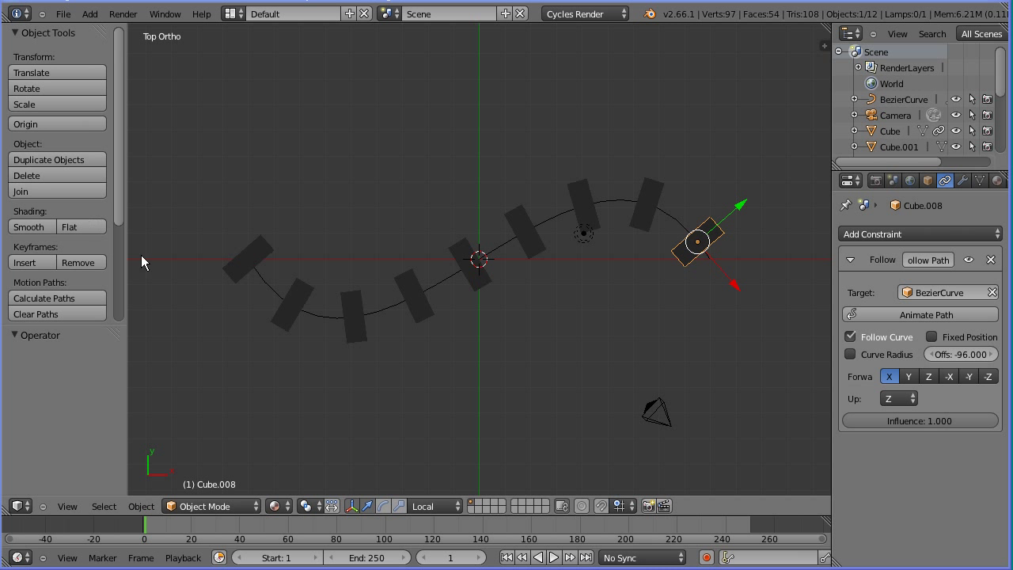
{"action": "mouse_move", "coordinate": [721, 248]}
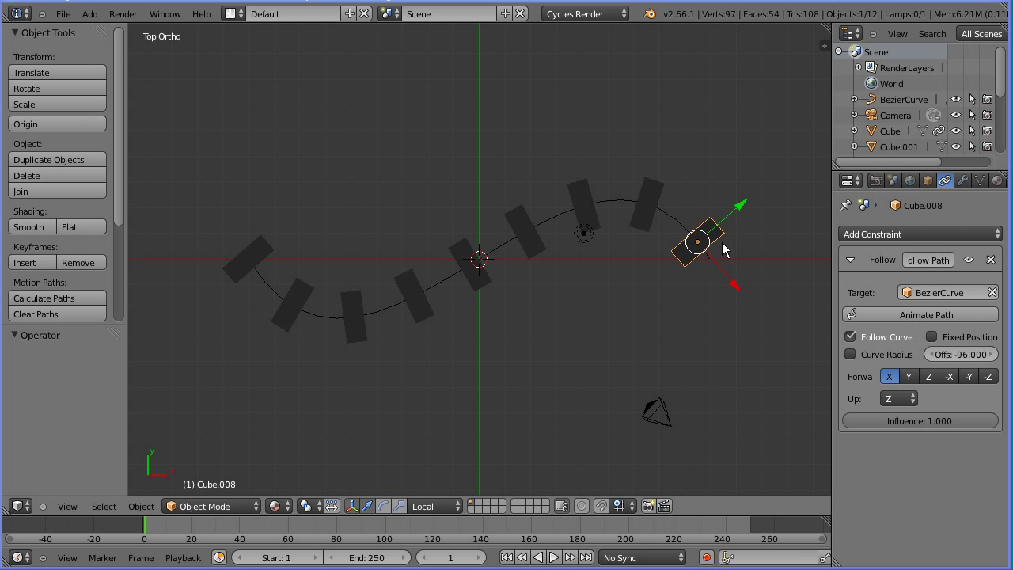
{"action": "mouse_move", "coordinate": [218, 497]}
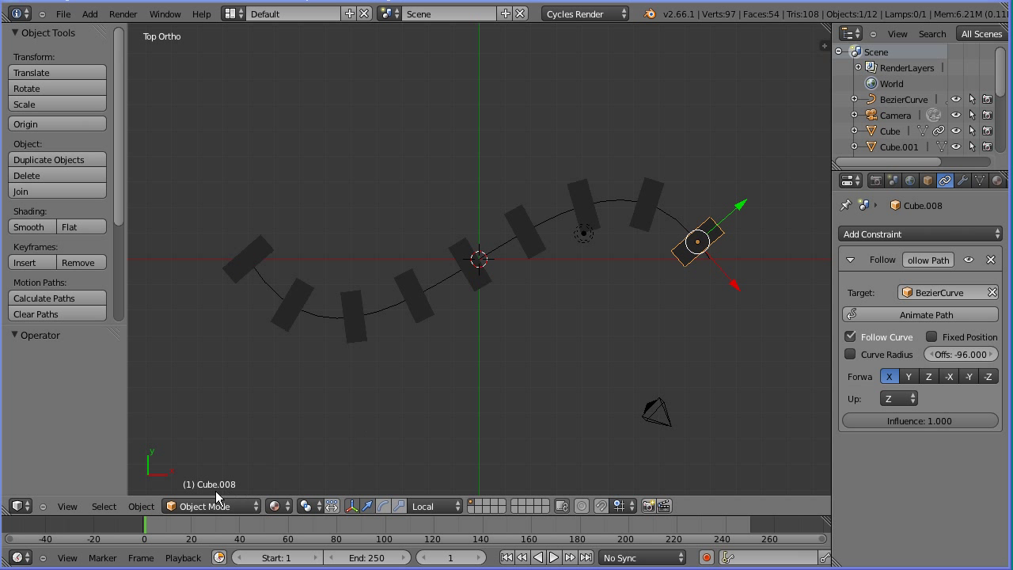
Bake the domino's path motion ending at frame 1, clearing constraints and baking object data
{"action": "left_click", "coordinate": [141, 506]}
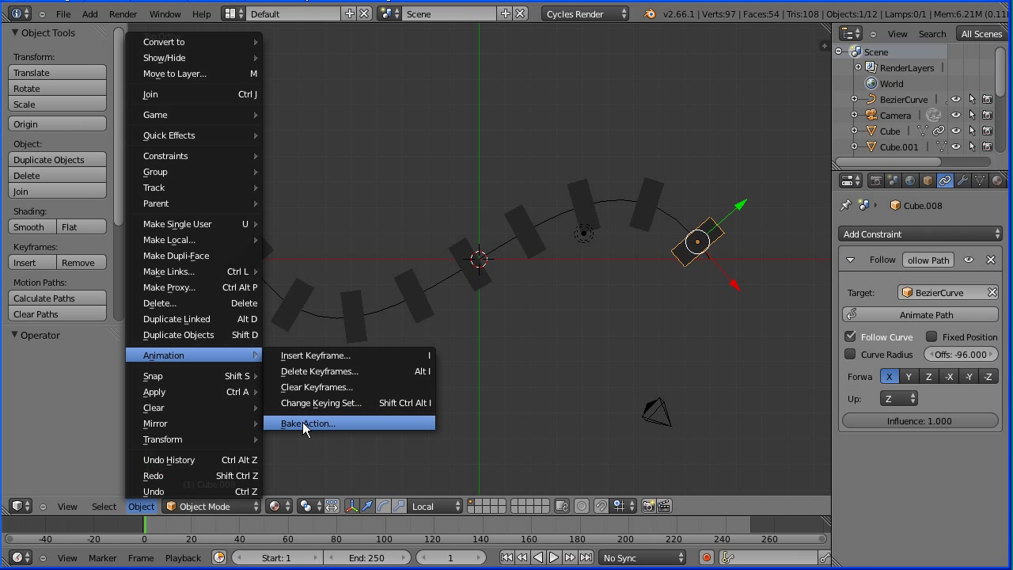
{"action": "left_click", "coordinate": [307, 422]}
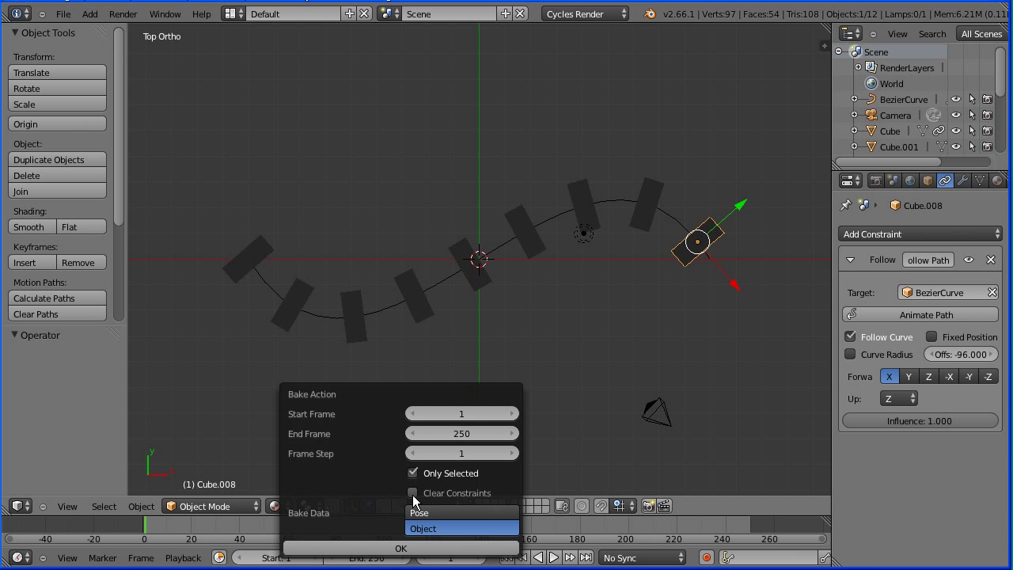
{"action": "left_click", "coordinate": [412, 492]}
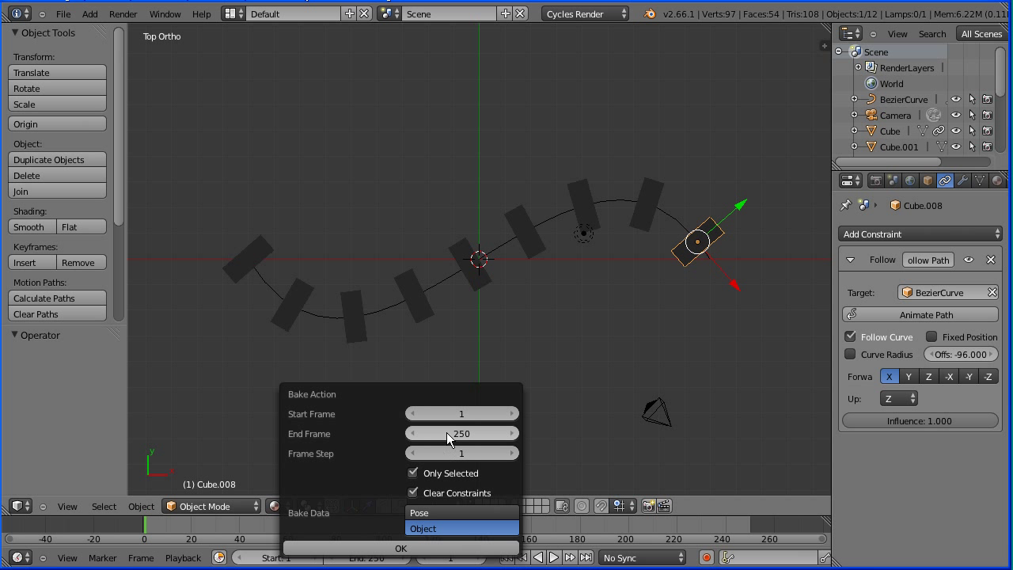
{"action": "left_click", "coordinate": [462, 434]}
{"action": "type", "text": "1"}
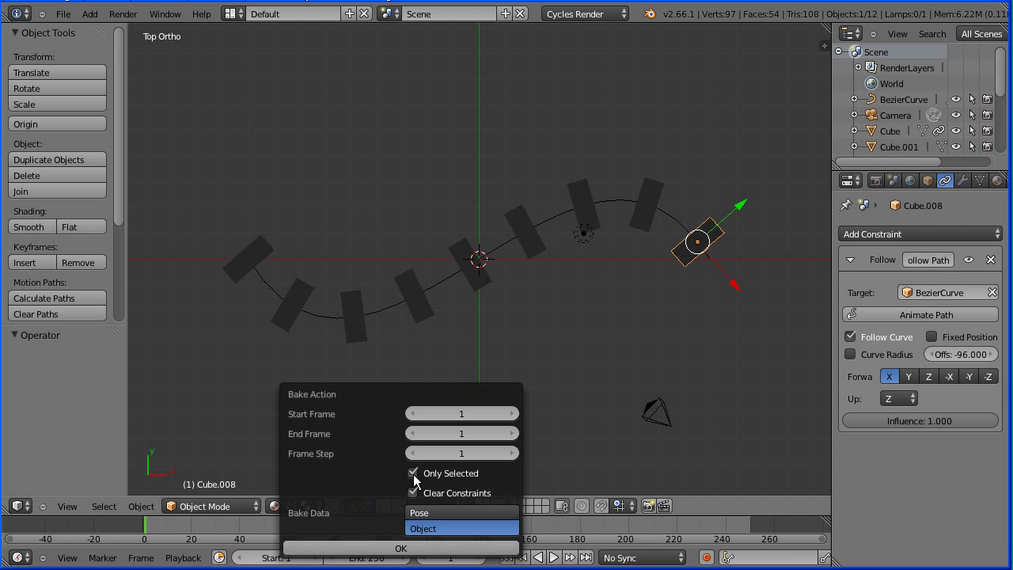
{"action": "left_click", "coordinate": [413, 472]}
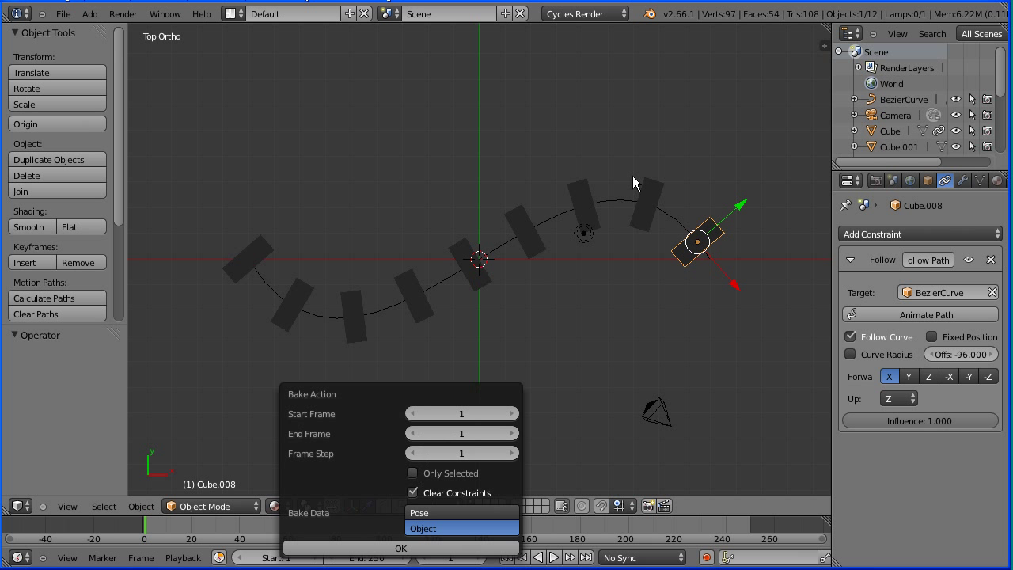
{"action": "mouse_move", "coordinate": [405, 303]}
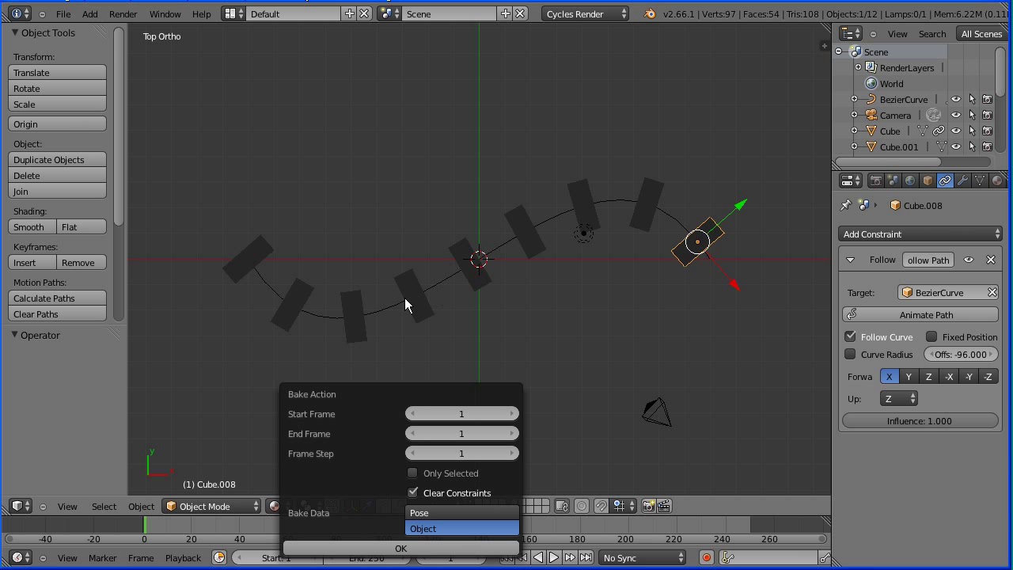
{"action": "mouse_move", "coordinate": [314, 224]}
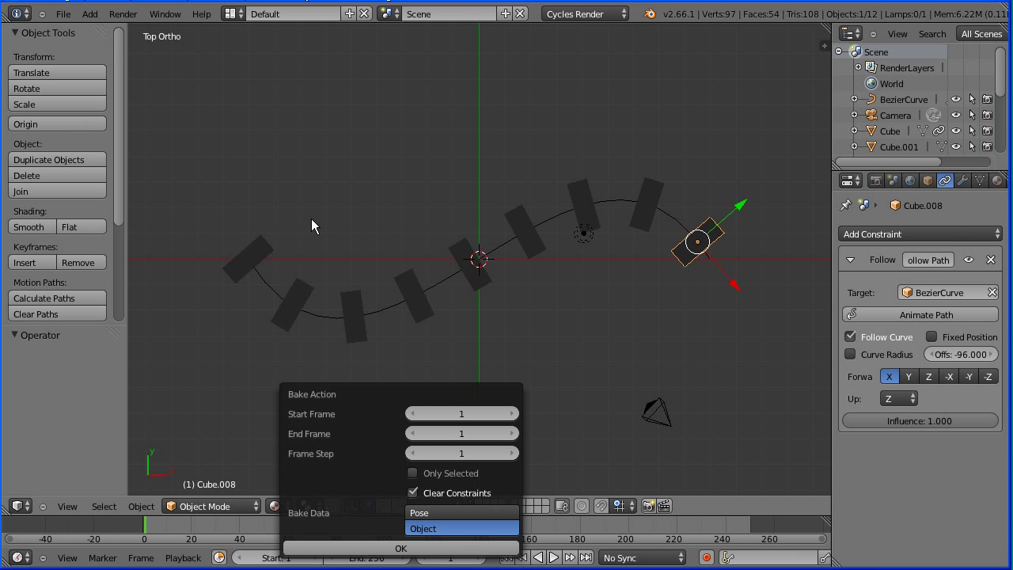
{"action": "mouse_move", "coordinate": [530, 230]}
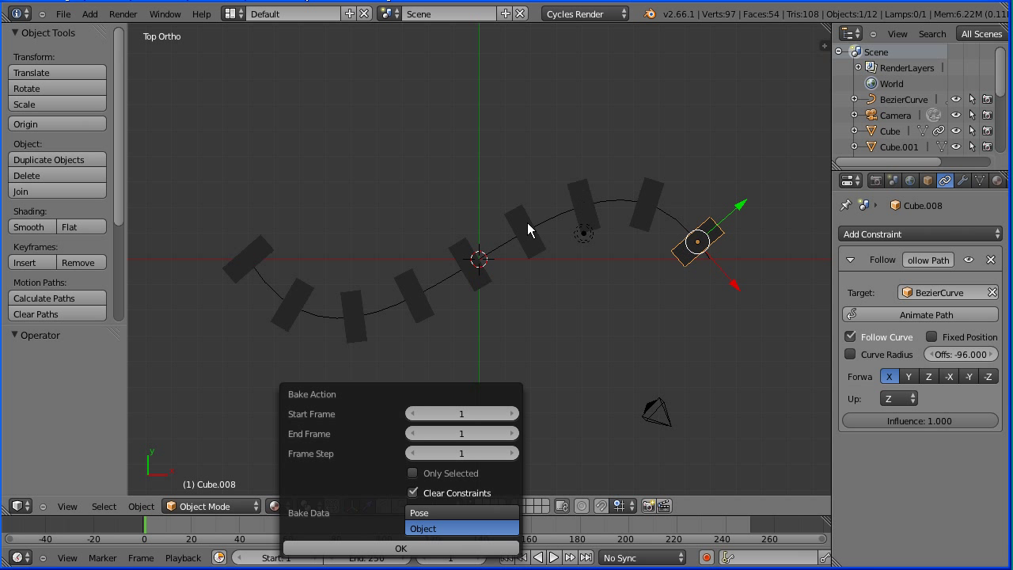
{"action": "mouse_move", "coordinate": [367, 504]}
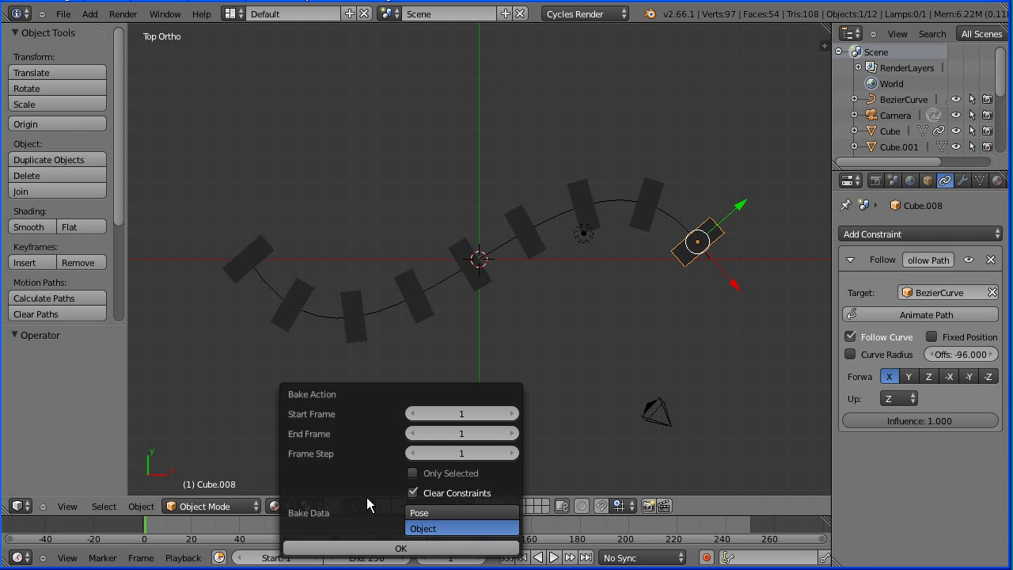
{"action": "mouse_move", "coordinate": [402, 548]}
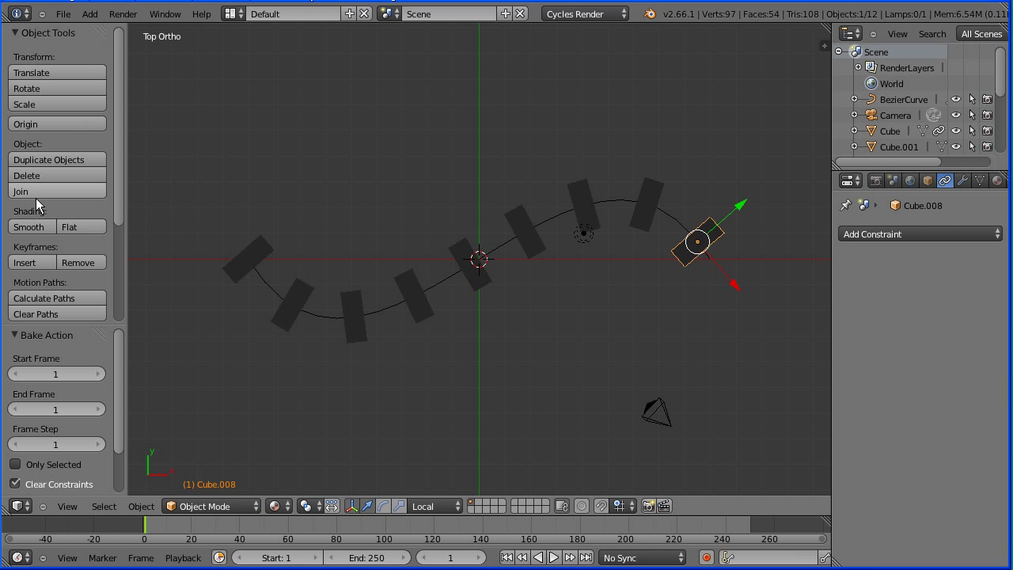
{"action": "mouse_move", "coordinate": [79, 263]}
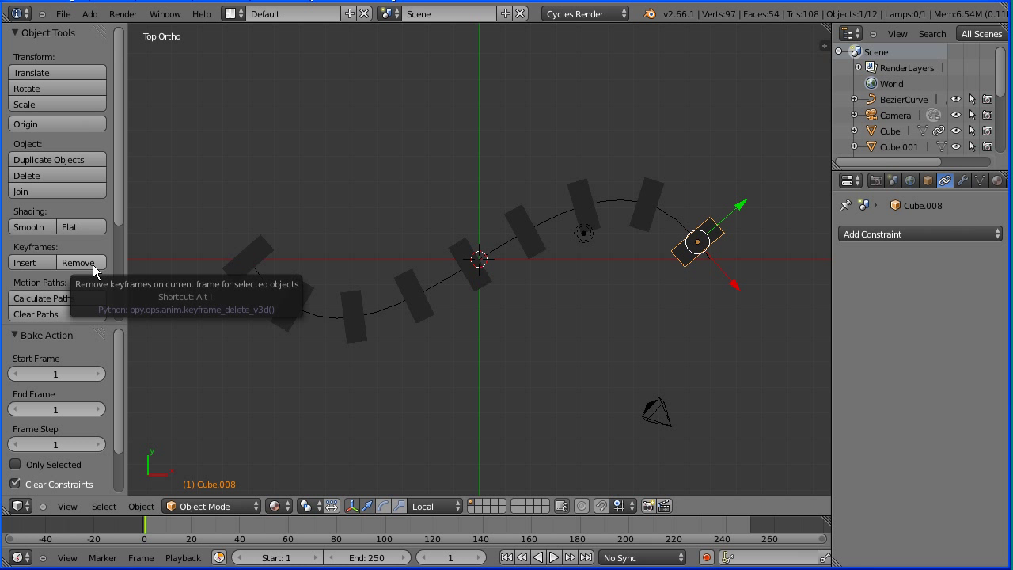
Delete the domino's leftover keyframes, select the next block and search for Bake Action
{"action": "left_click", "coordinate": [77, 263]}
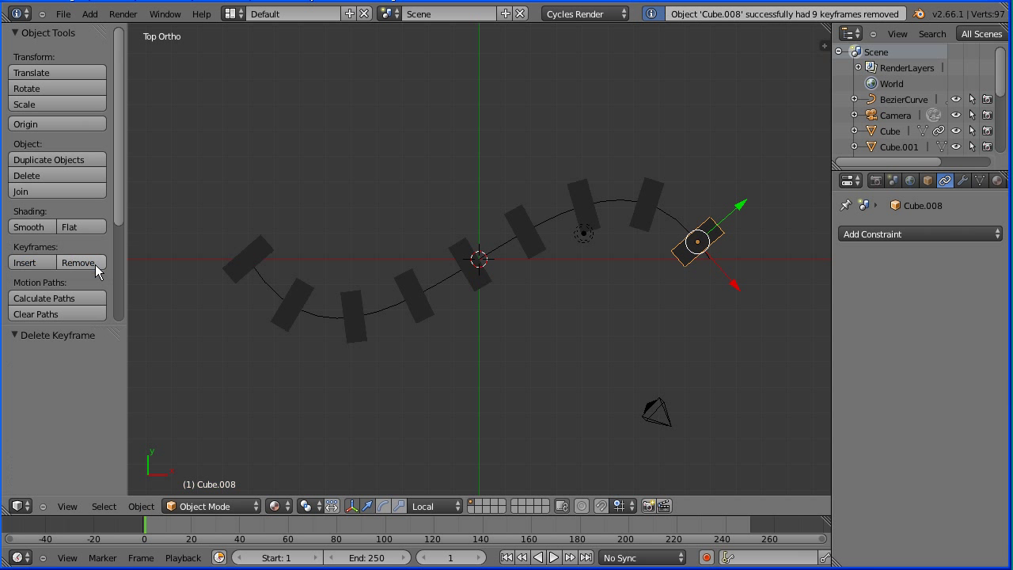
{"action": "mouse_move", "coordinate": [647, 209]}
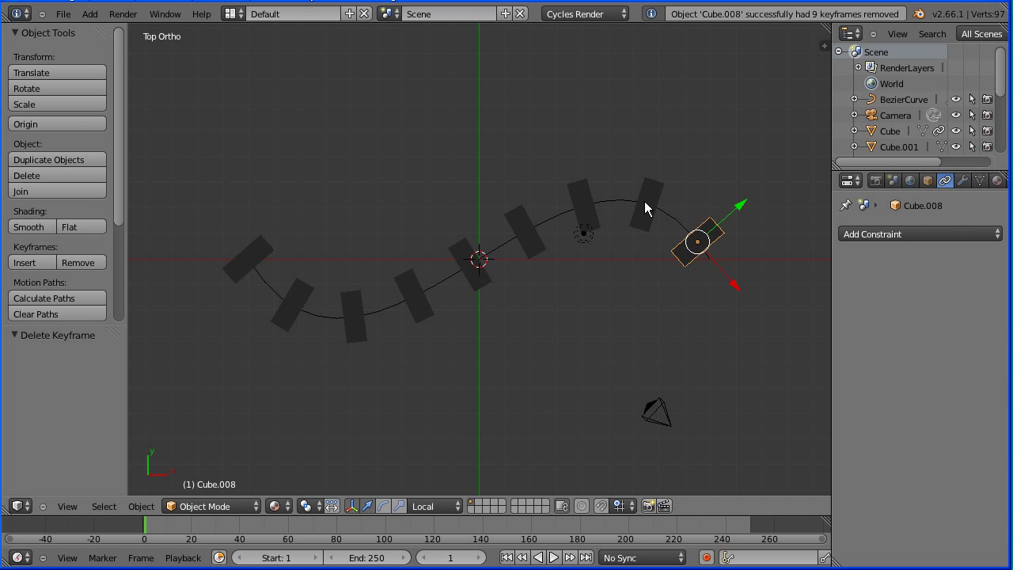
{"action": "left_click", "coordinate": [647, 208]}
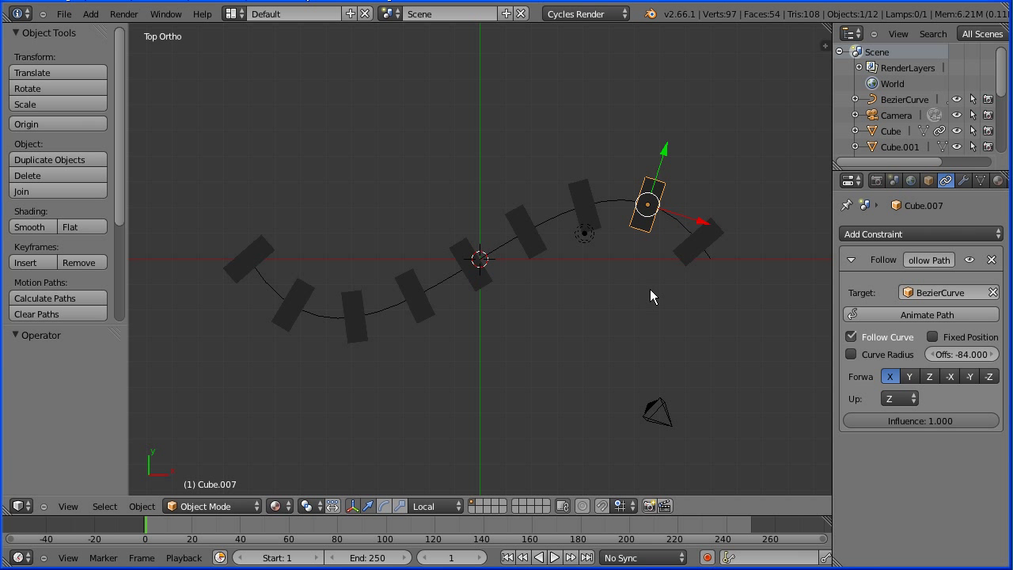
{"action": "mouse_move", "coordinate": [652, 301]}
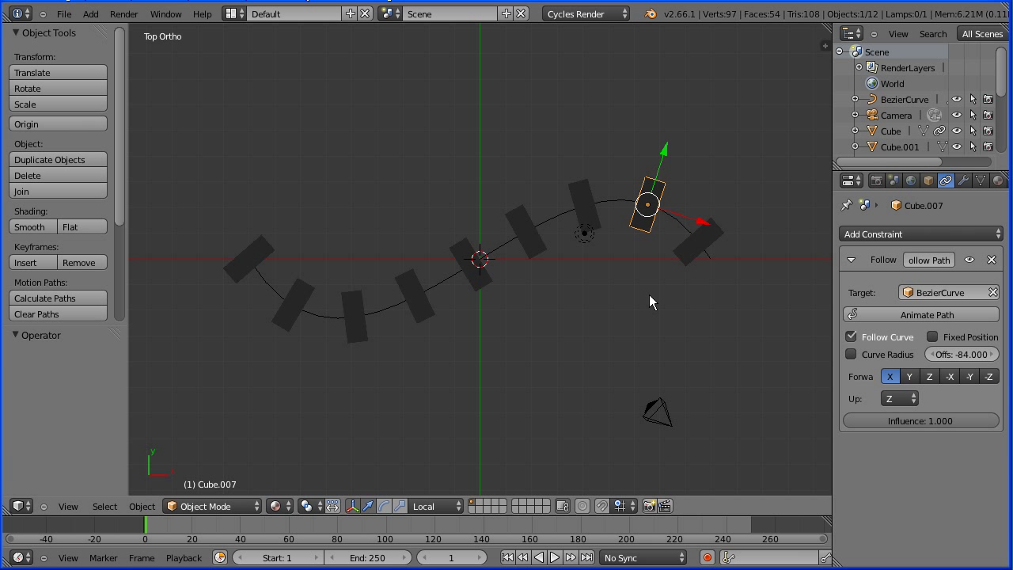
{"action": "key", "text": "space"}
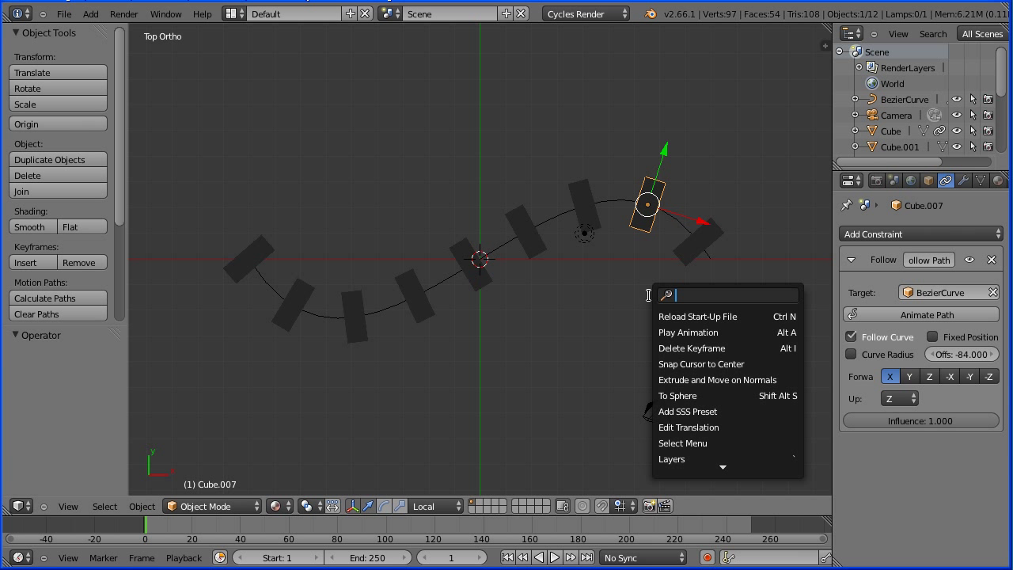
{"action": "type", "text": "ba"}
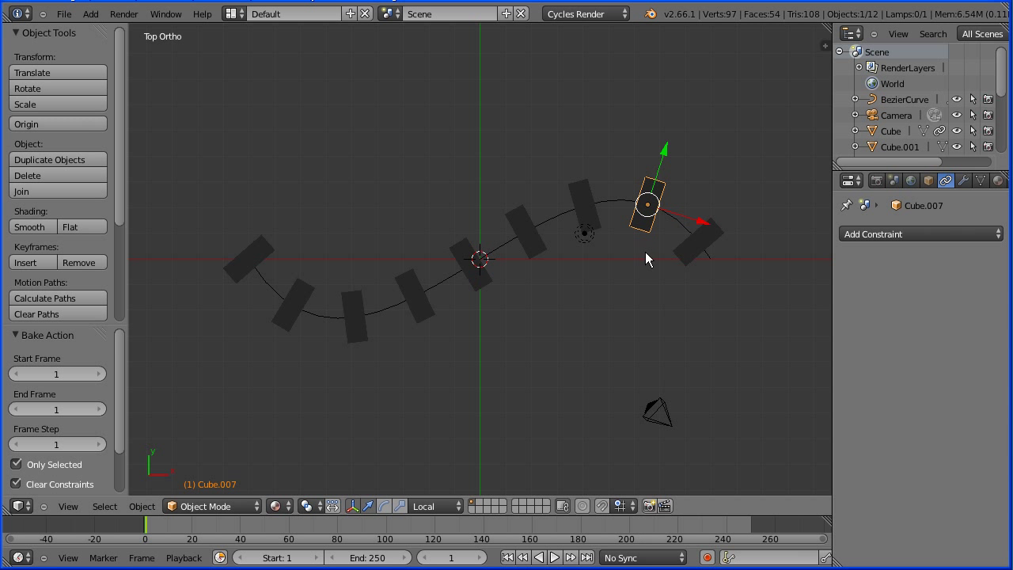
{"action": "mouse_move", "coordinate": [653, 244]}
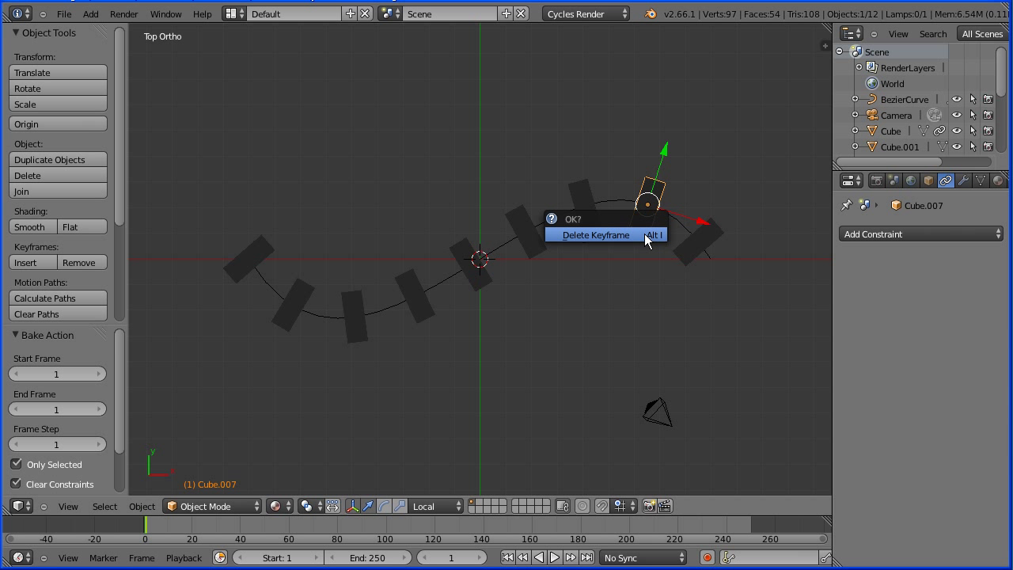
Clear that block's keyframes, bake its object transforms, then select the first domino
{"action": "left_click", "coordinate": [595, 234]}
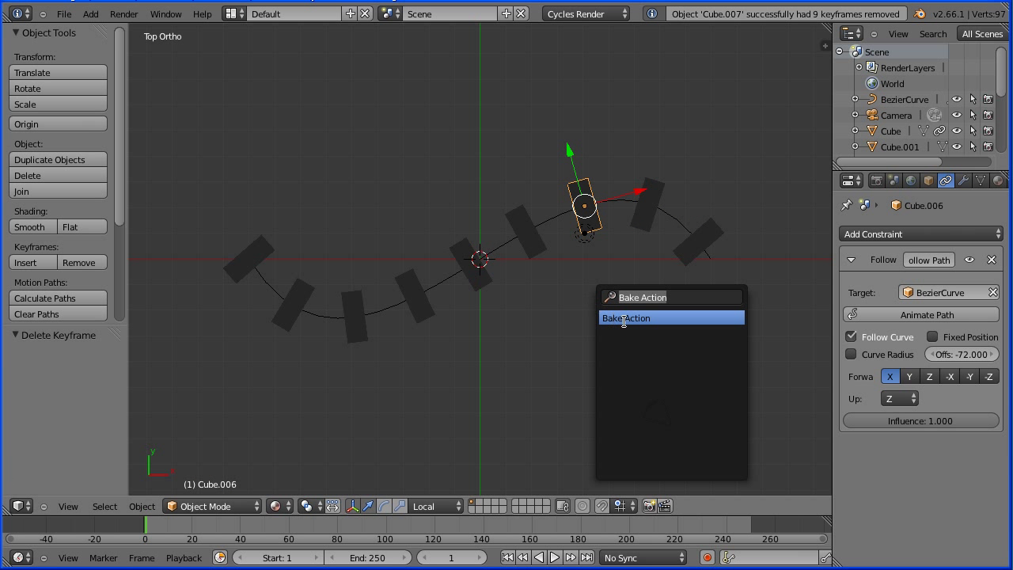
{"action": "left_click", "coordinate": [625, 317]}
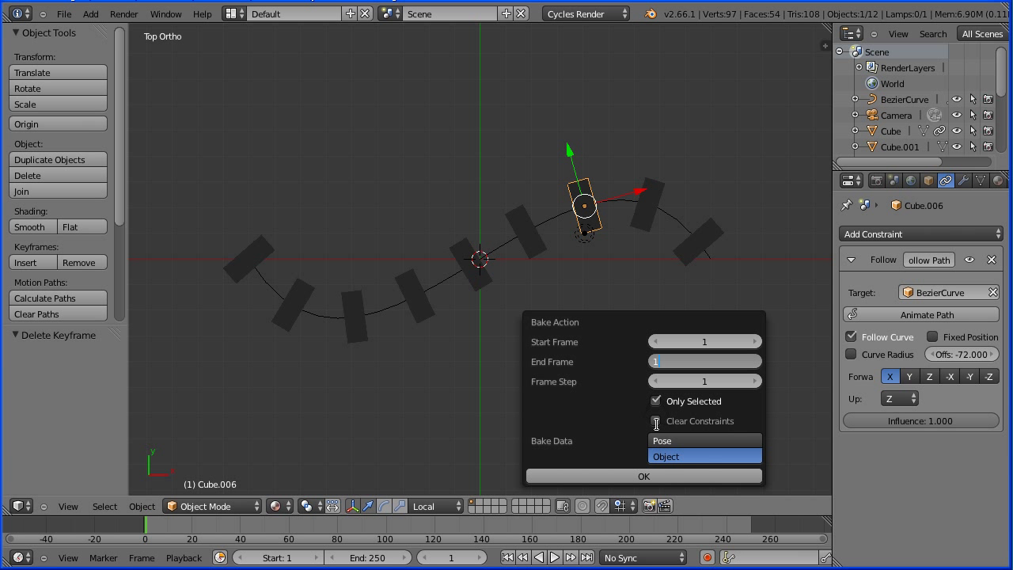
{"action": "left_click", "coordinate": [643, 475]}
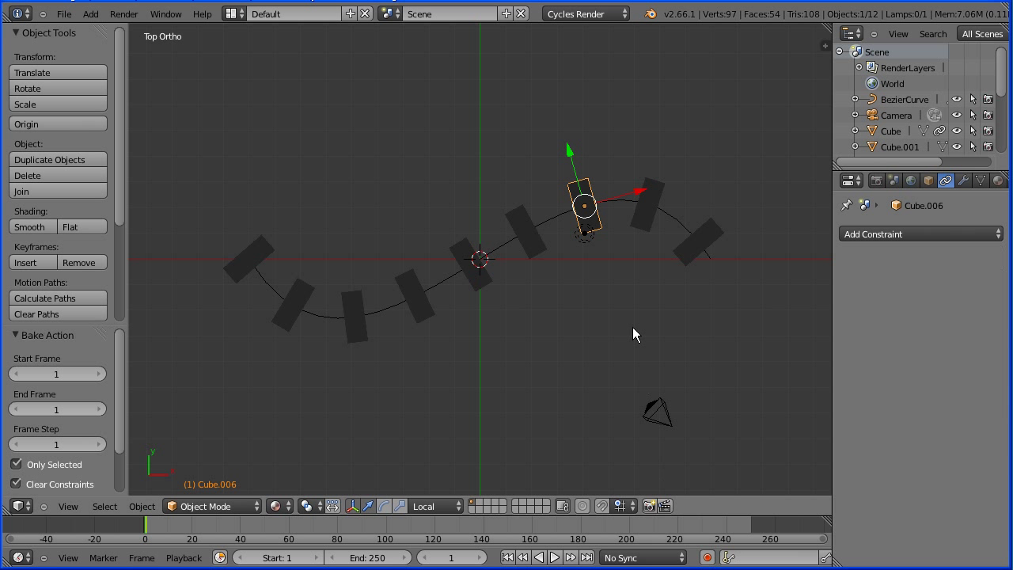
{"action": "mouse_move", "coordinate": [609, 293]}
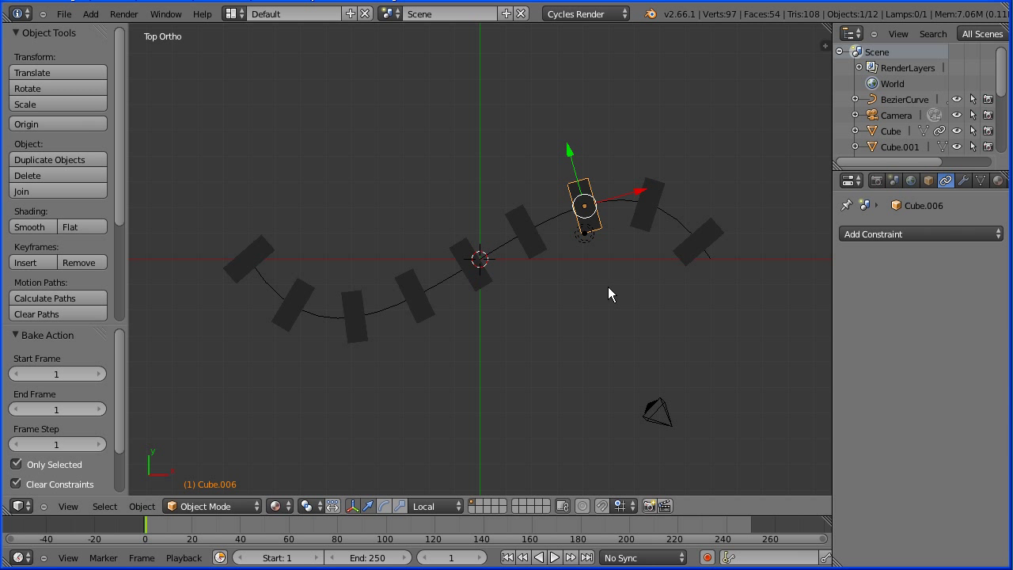
{"action": "left_click", "coordinate": [253, 253]}
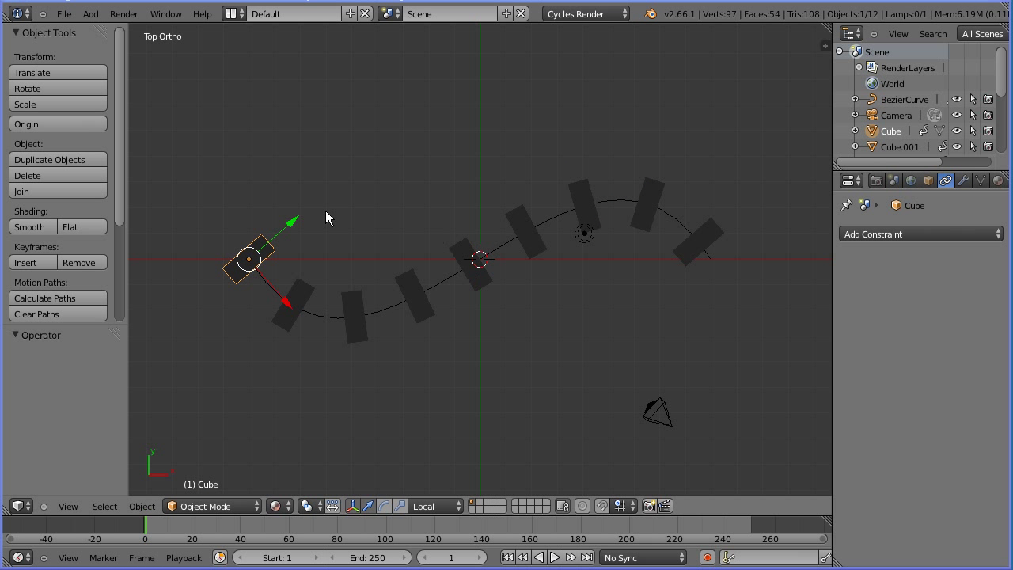
{"action": "mouse_move", "coordinate": [250, 260]}
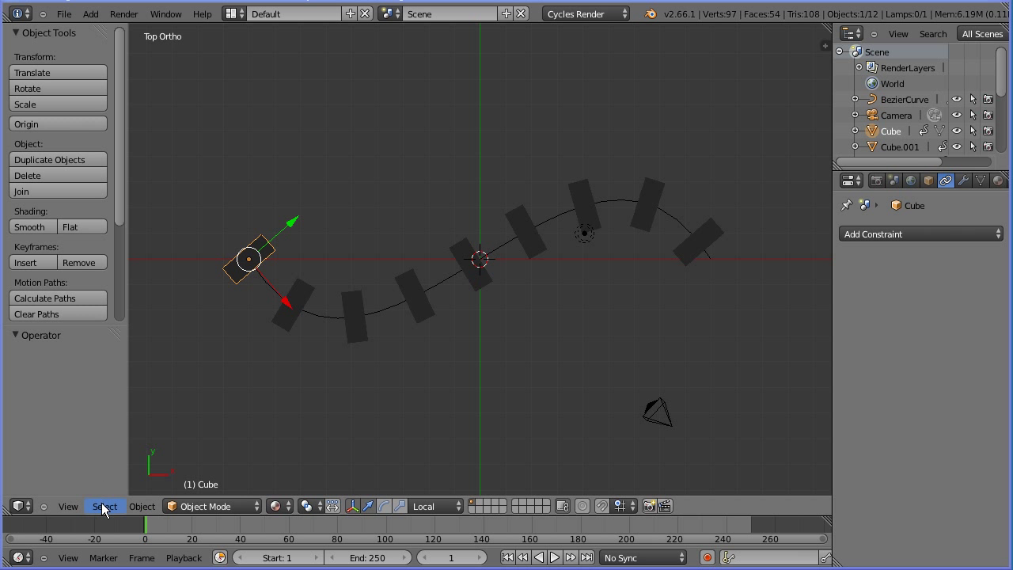
Select every mesh via Select All by Type > Mesh and add them as active rigid bodies
{"action": "left_click", "coordinate": [104, 507]}
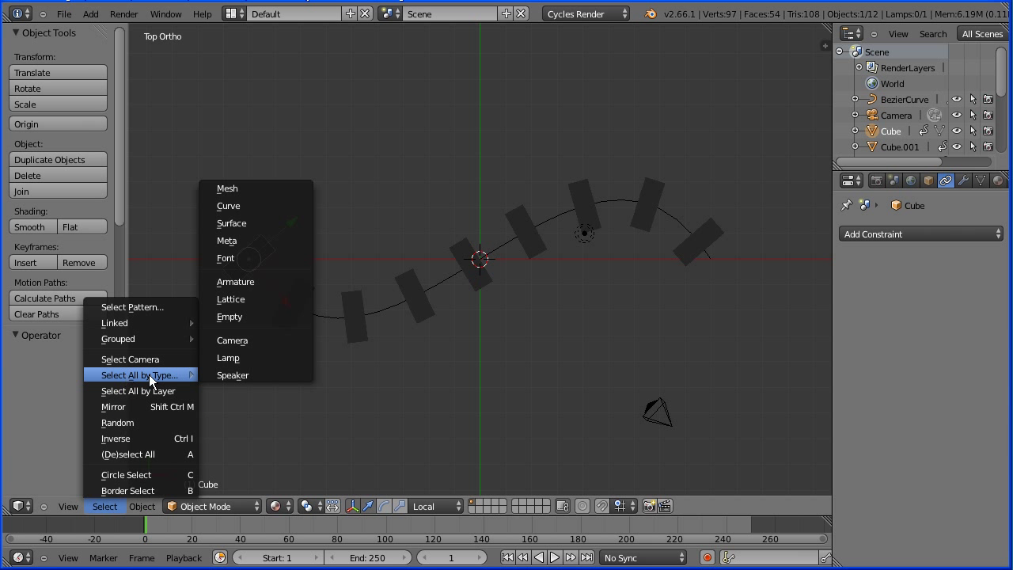
{"action": "mouse_move", "coordinate": [285, 193]}
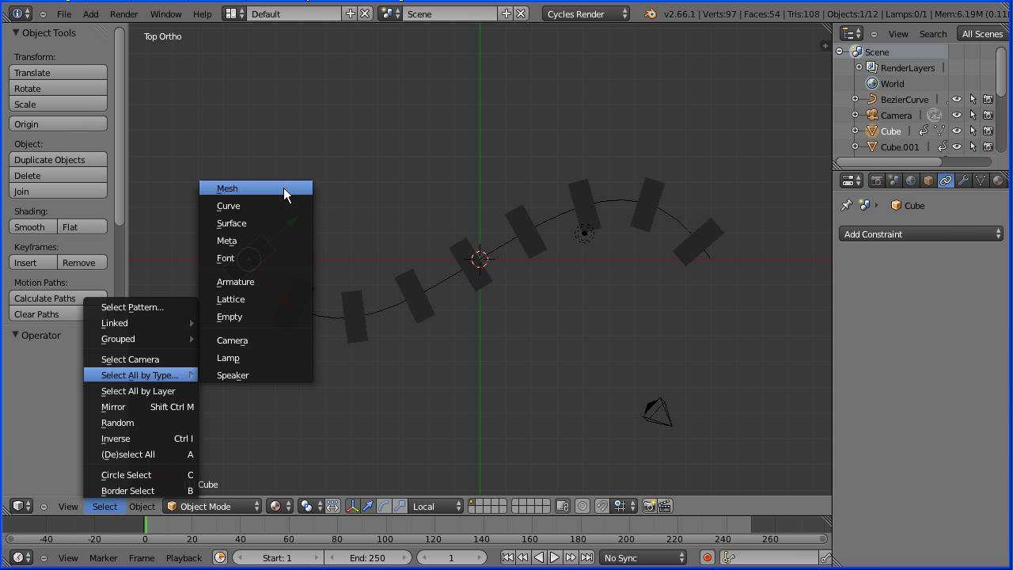
{"action": "left_click", "coordinate": [228, 189]}
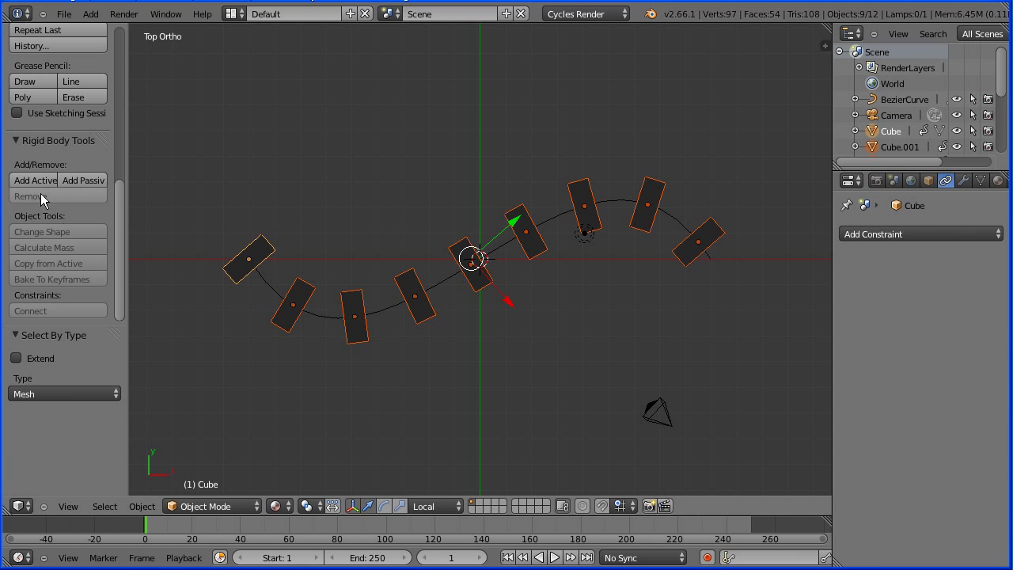
{"action": "left_click", "coordinate": [34, 180]}
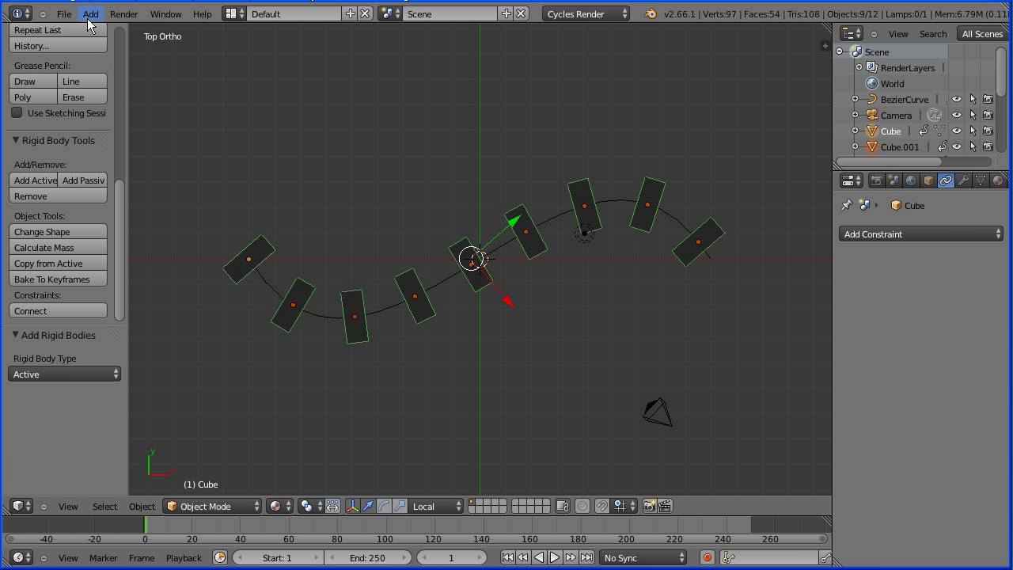
Add a mesh plane from the Add menu to serve as the ground
{"action": "left_click", "coordinate": [90, 12]}
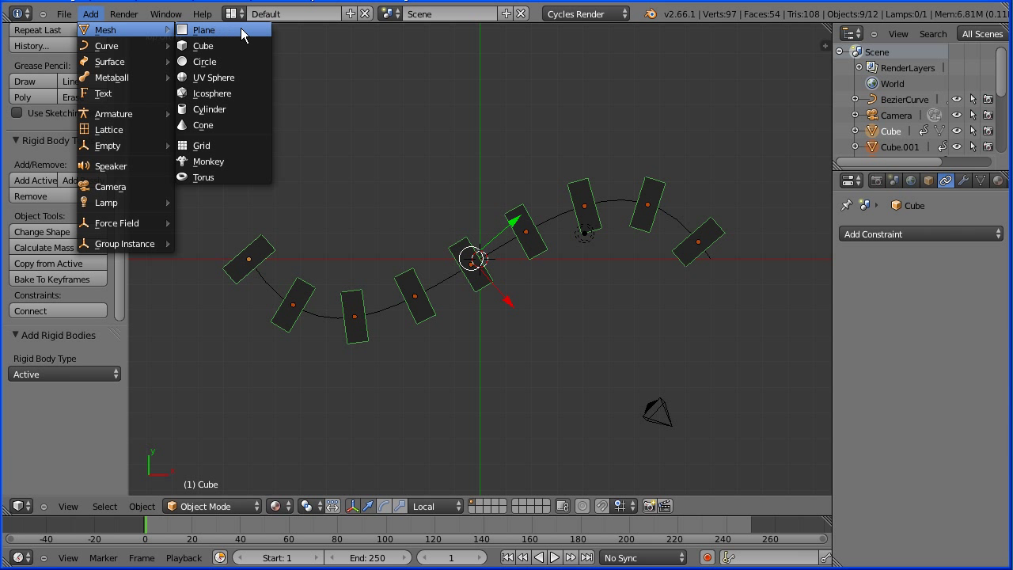
{"action": "left_click", "coordinate": [203, 29]}
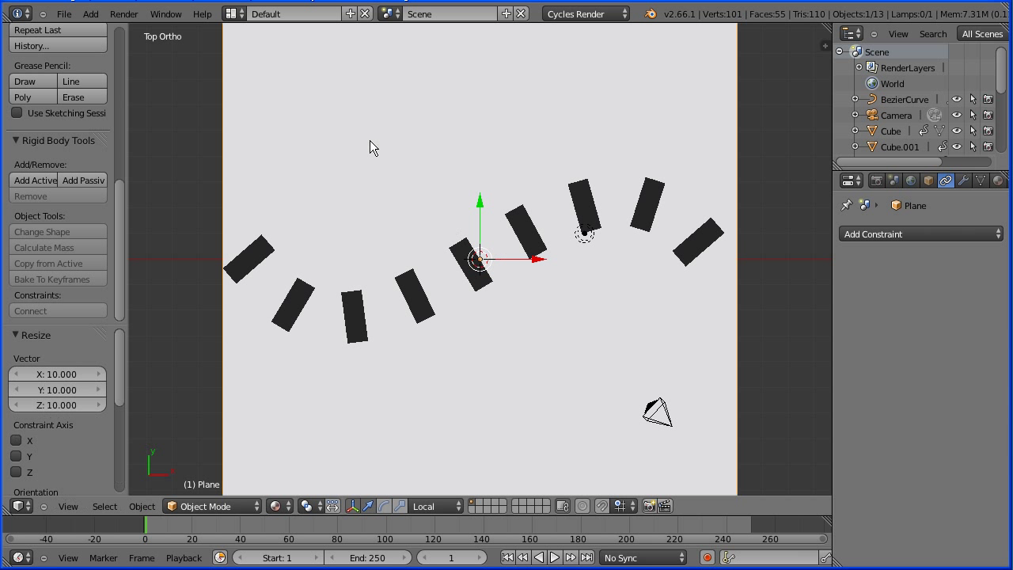
{"action": "mouse_move", "coordinate": [83, 181]}
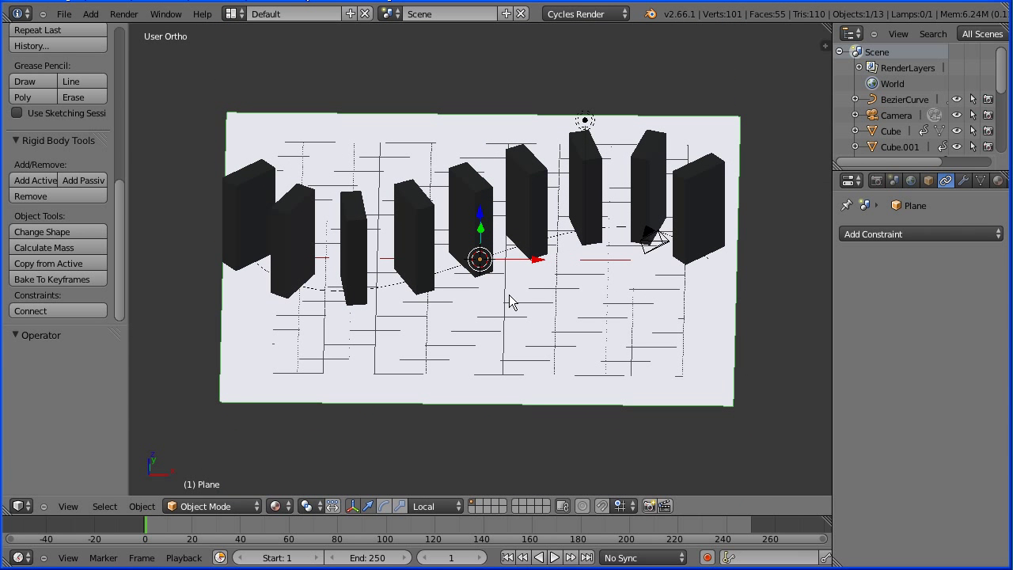
Select the first Cube and begin rotating it about Y toward the next block
{"action": "left_click", "coordinate": [272, 229]}
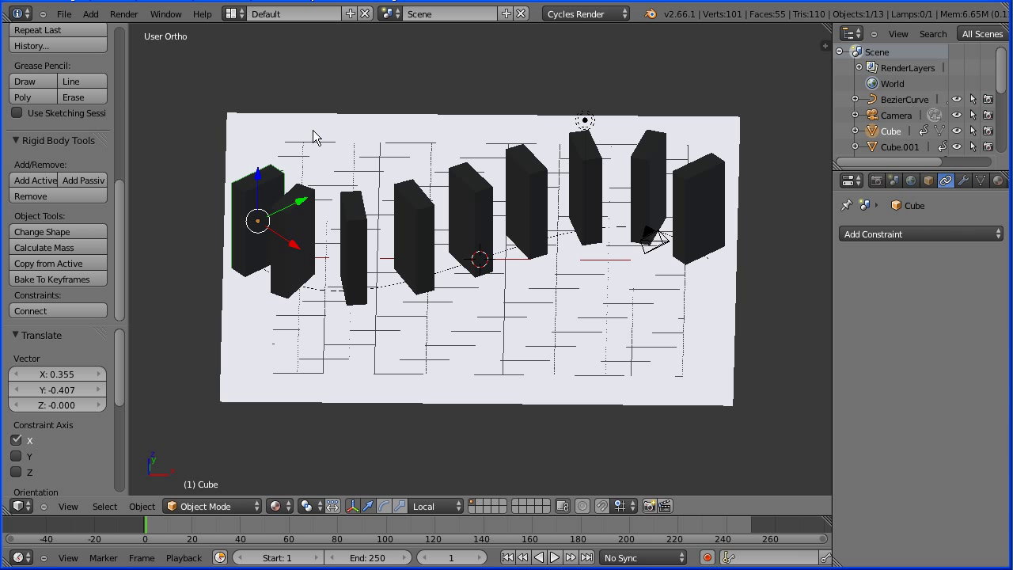
{"action": "key", "text": "r"}
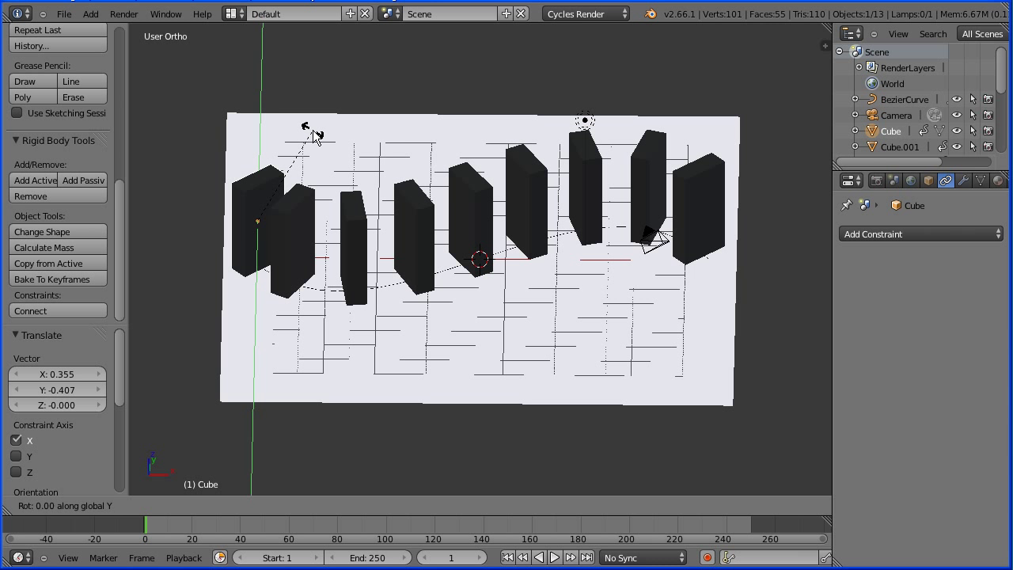
{"action": "mouse_move", "coordinate": [335, 157]}
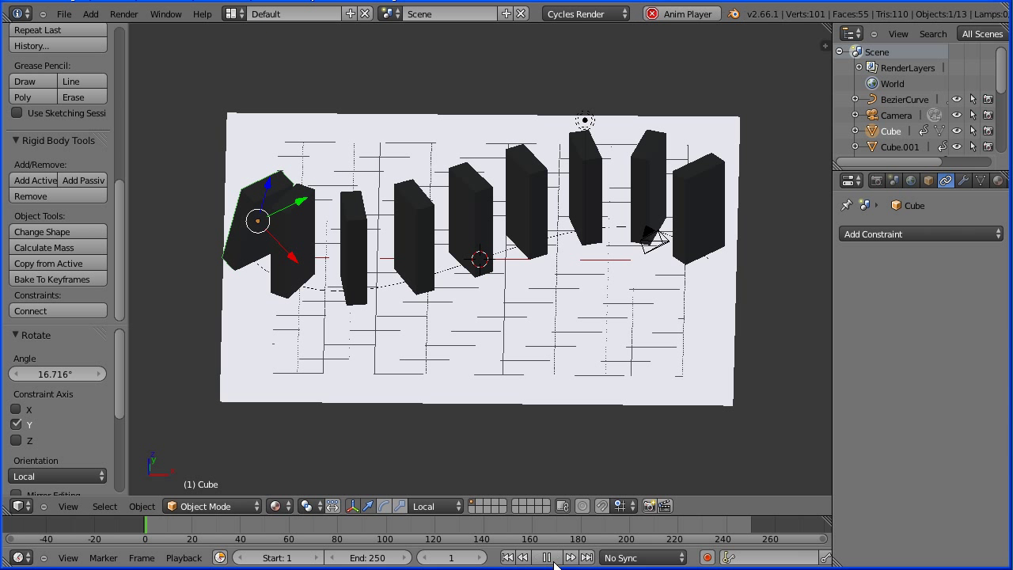
Play the rigid-body simulation, rewind to frame 1 and replay the domino chain toppling
{"action": "left_click", "coordinate": [564, 557]}
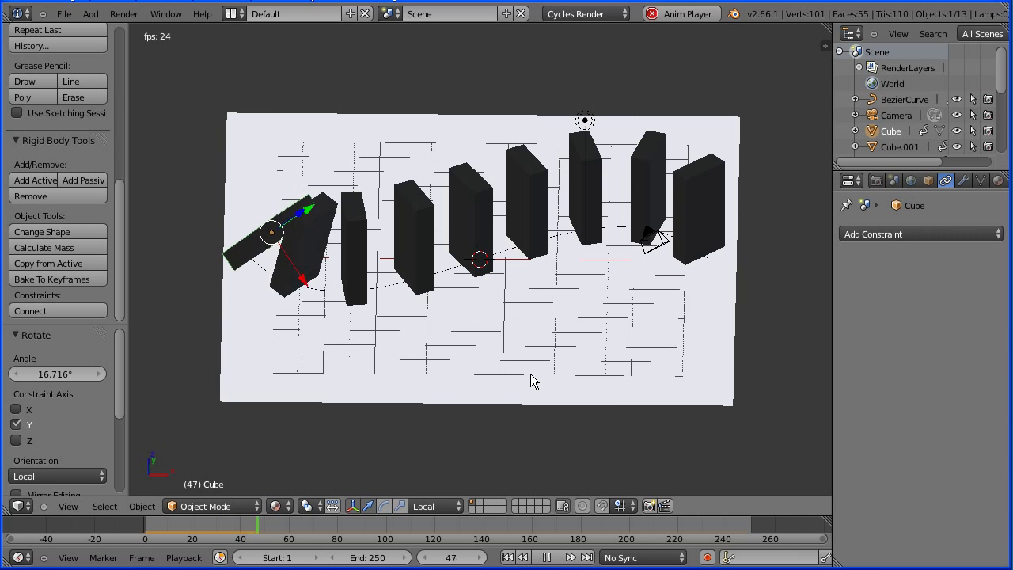
{"action": "left_click", "coordinate": [548, 557]}
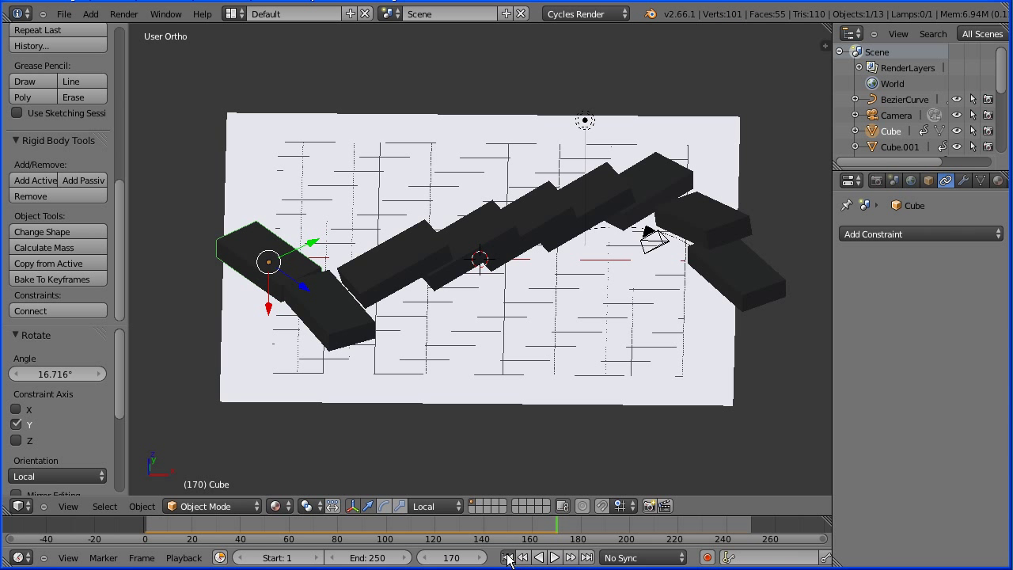
{"action": "left_click", "coordinate": [508, 557]}
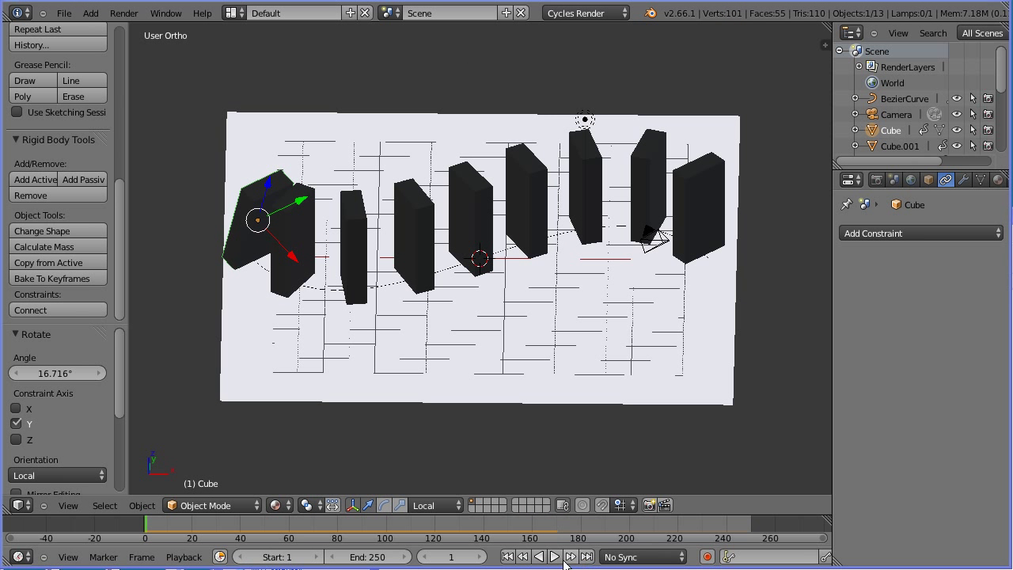
{"action": "left_click", "coordinate": [553, 557]}
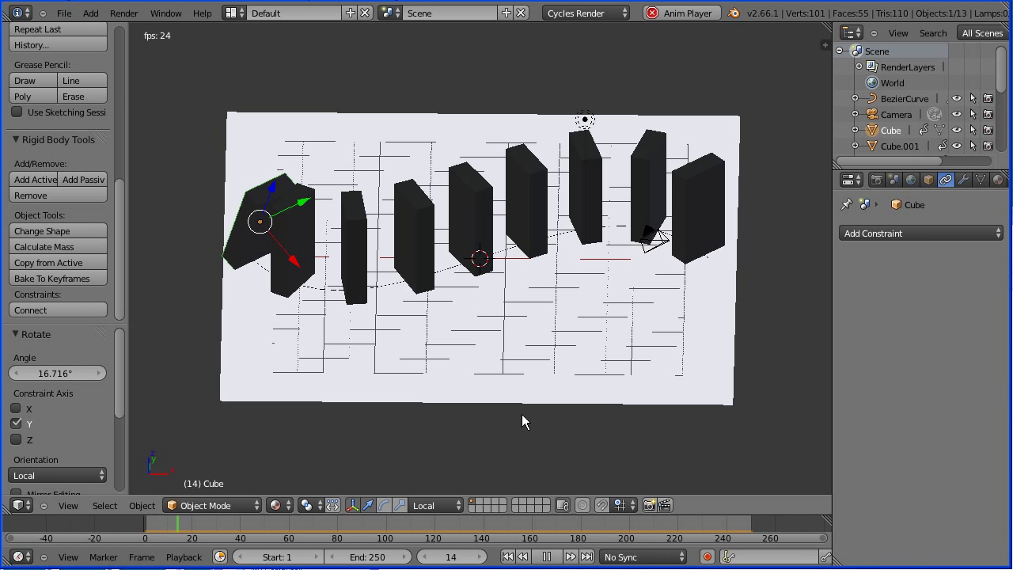
{"action": "left_click", "coordinate": [565, 557]}
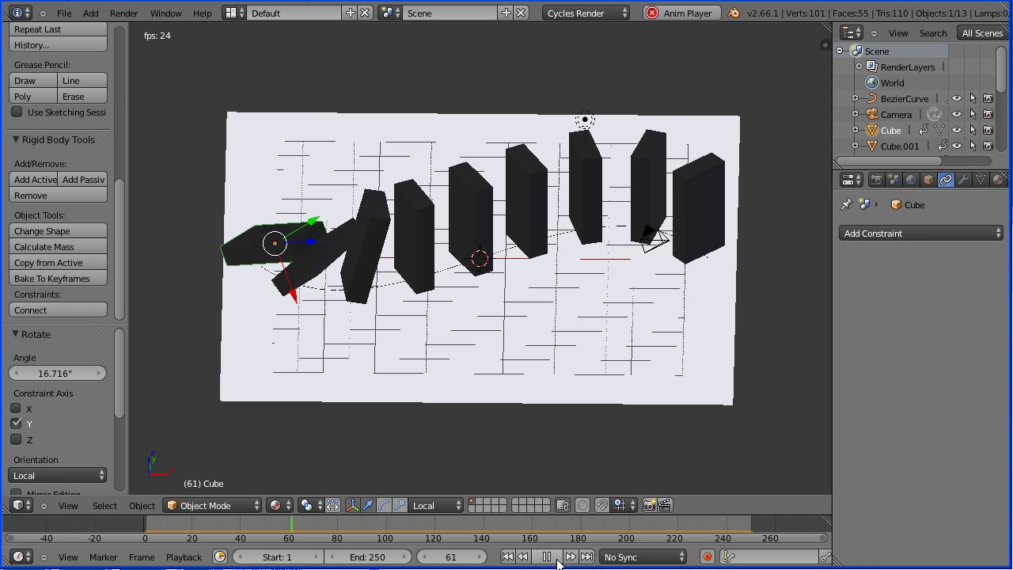